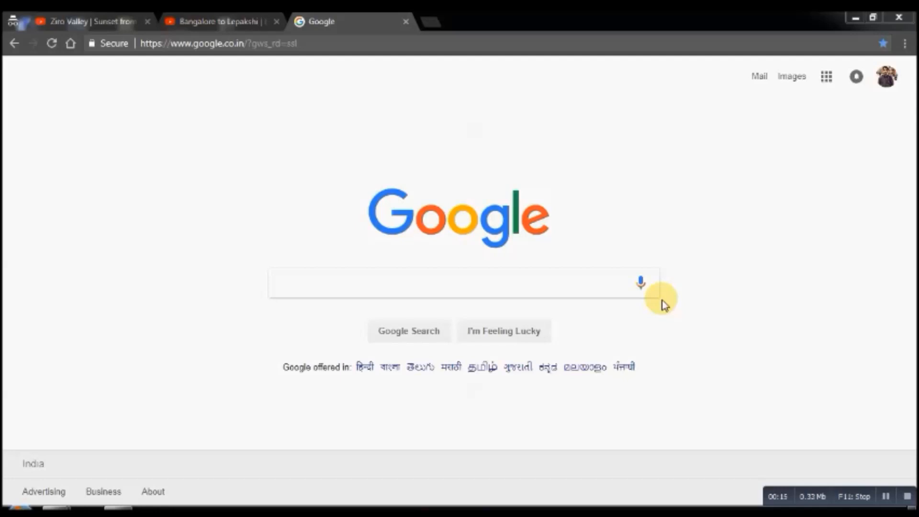
mouse_move(665, 306)
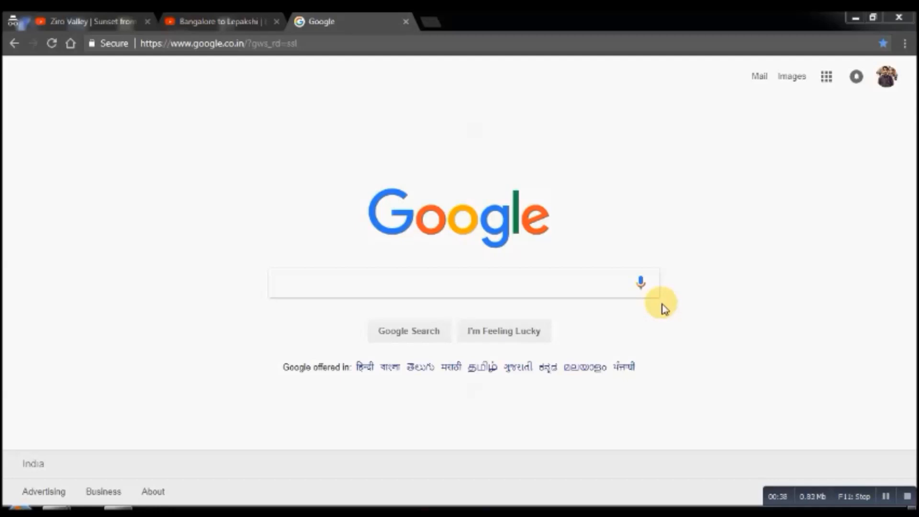
mouse_move(655, 312)
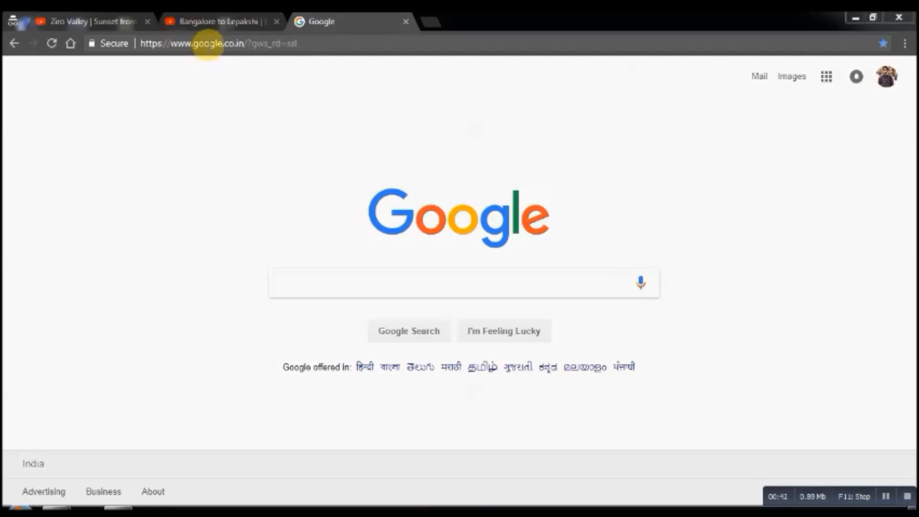
mouse_move(217, 33)
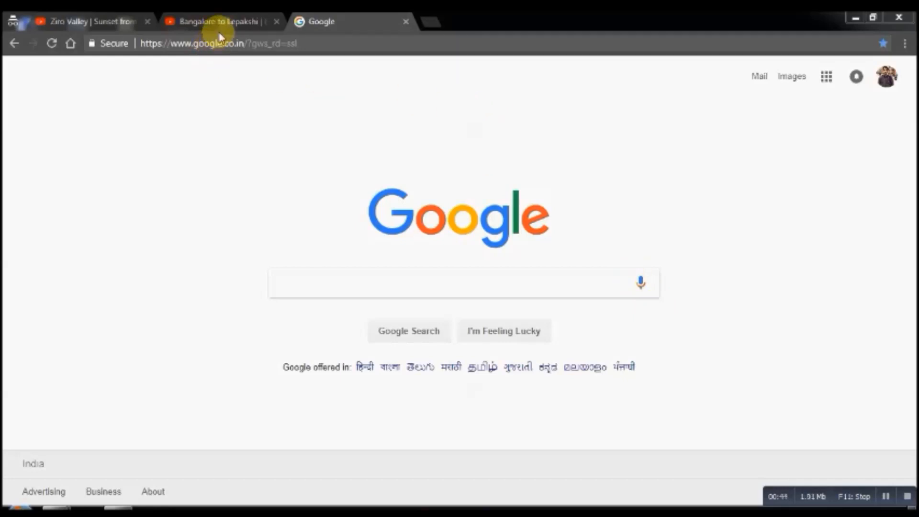
mouse_move(232, 21)
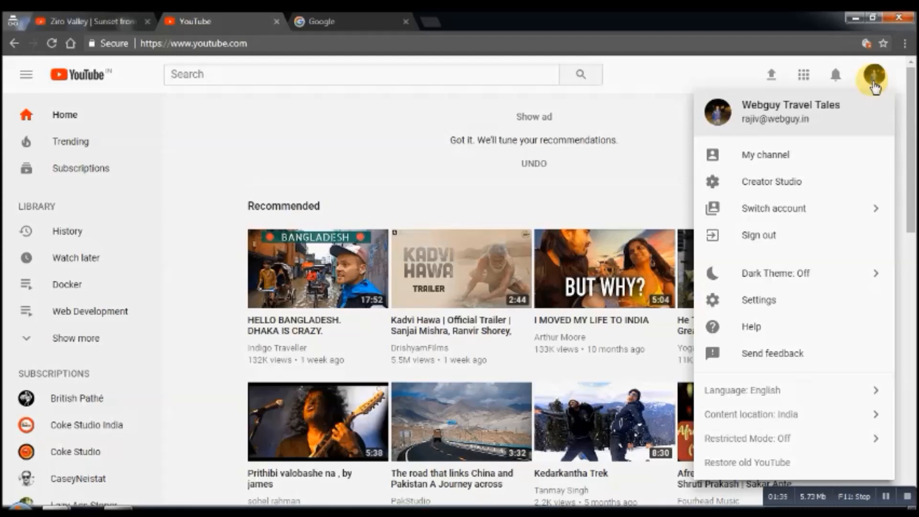
mouse_move(804, 158)
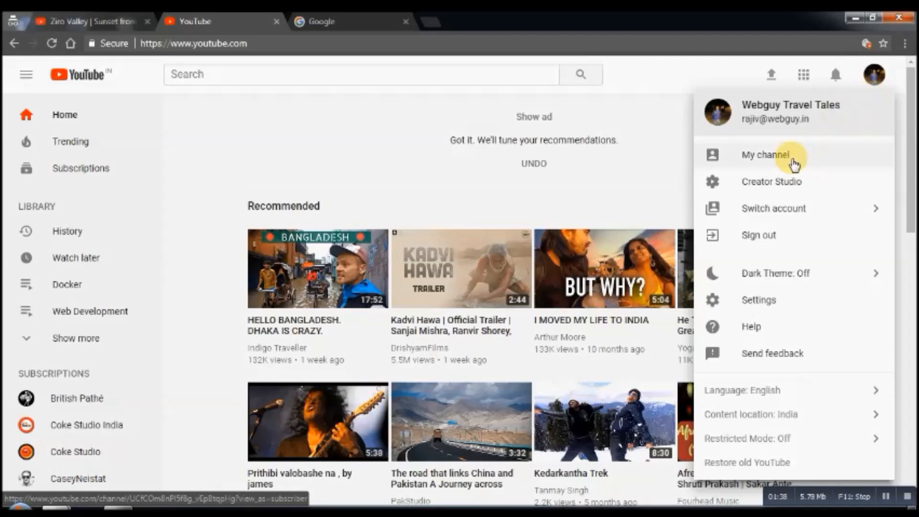
Open the channel's Creator Studio dashboard from the profile avatar menu.
click(762, 155)
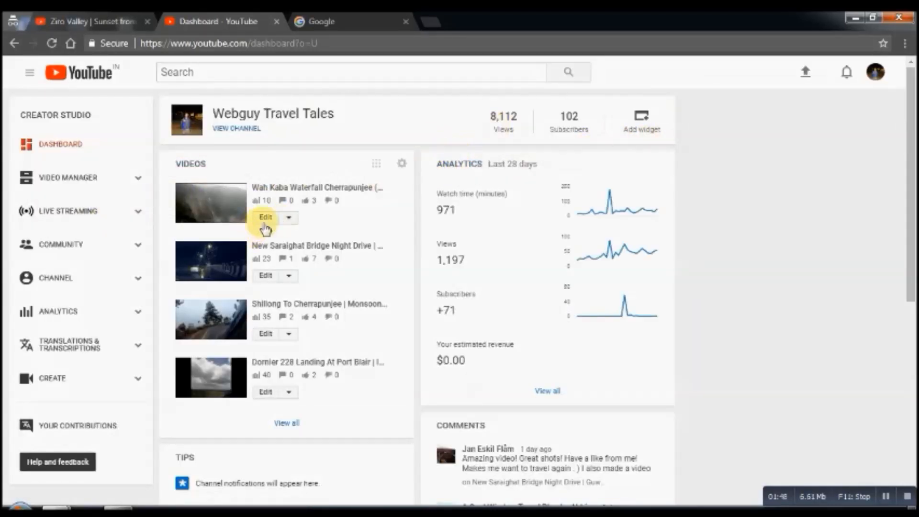
mouse_move(333, 194)
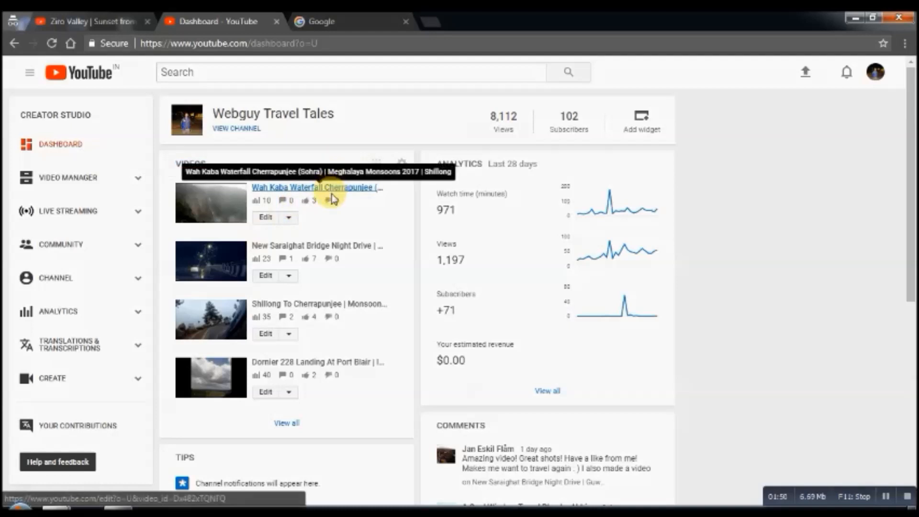
mouse_move(545, 144)
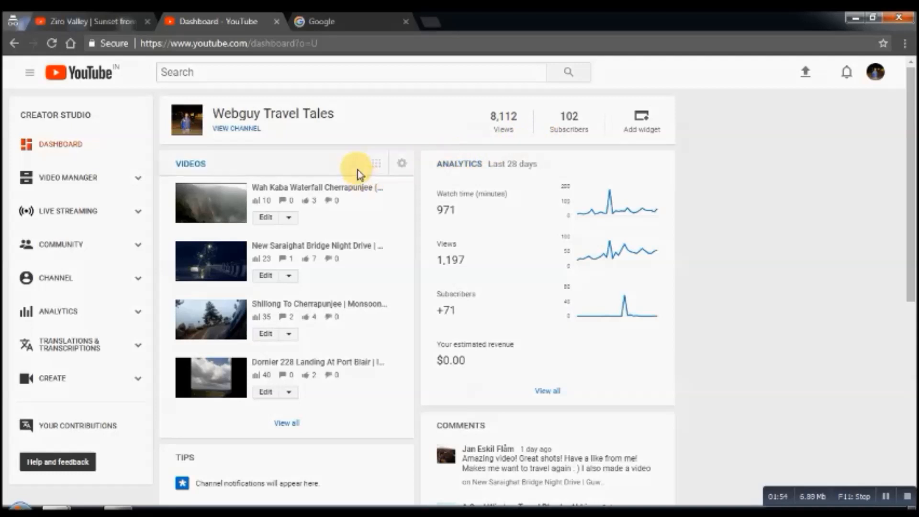
mouse_move(128, 206)
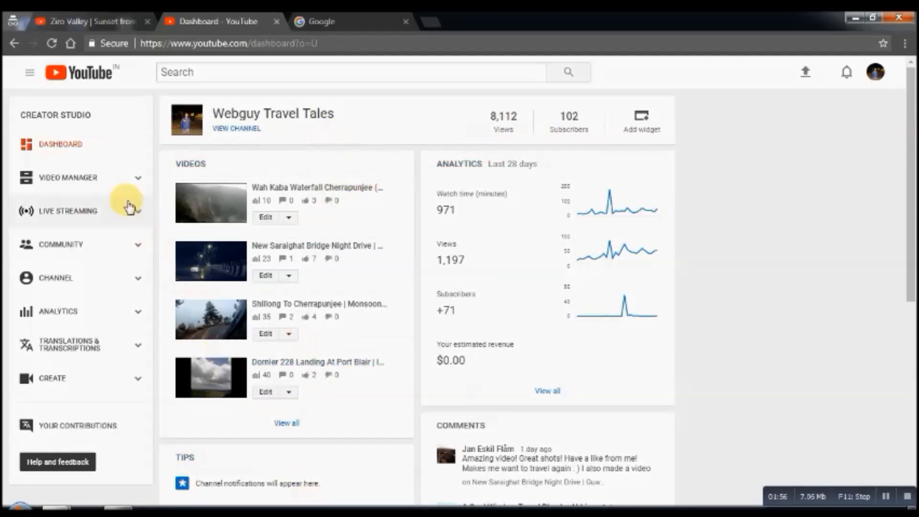
Open Video Manager and scroll down to the Ziro Valley sunset time-lapse.
click(69, 177)
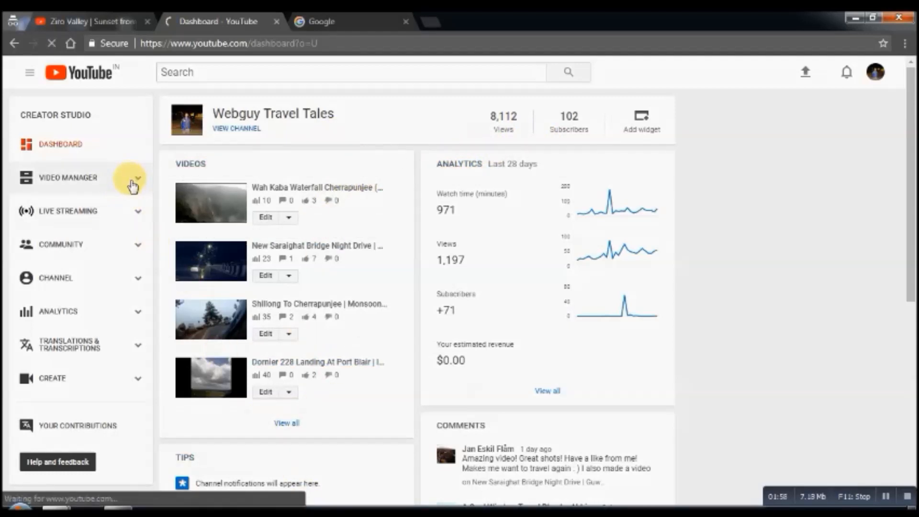
click(68, 177)
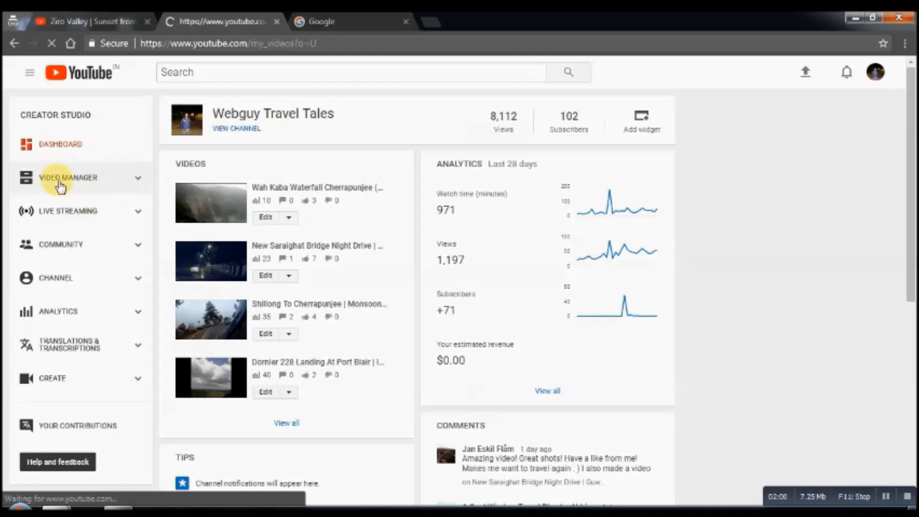
click(69, 177)
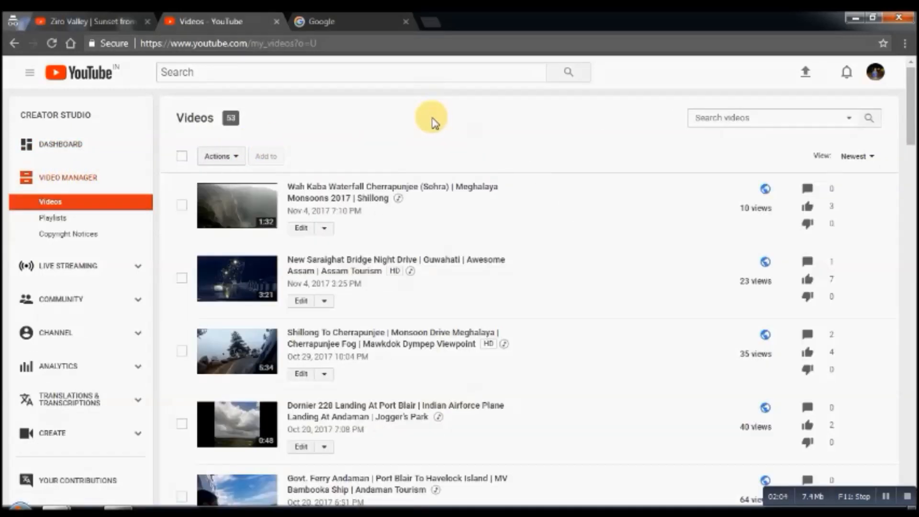
mouse_move(560, 158)
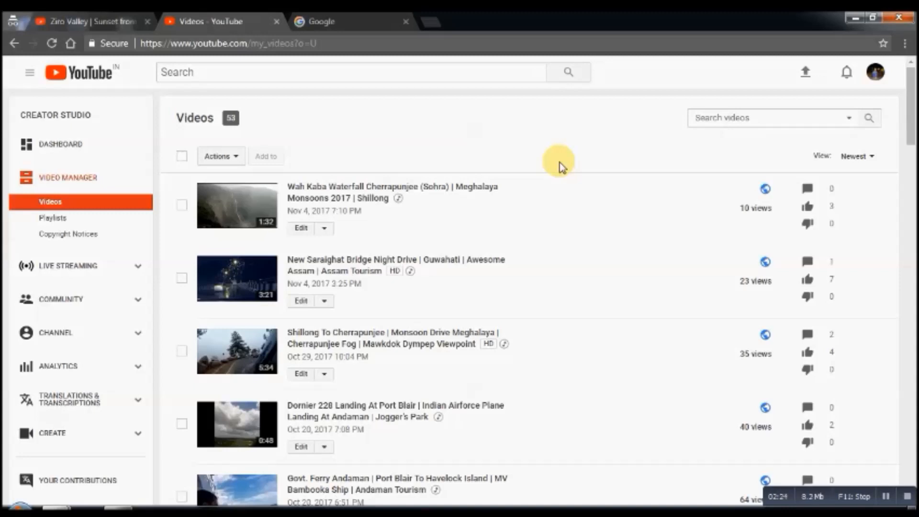
scroll(down, 3)
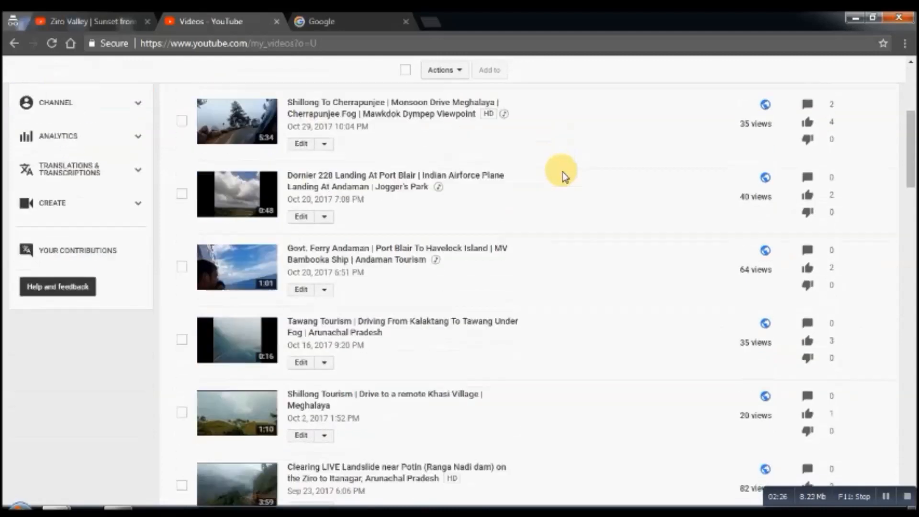
scroll(down, 3)
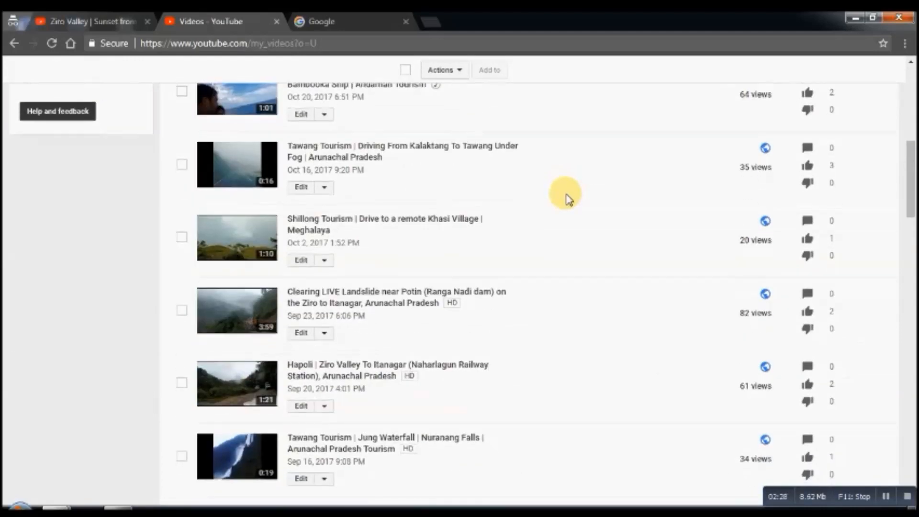
scroll(down, 3)
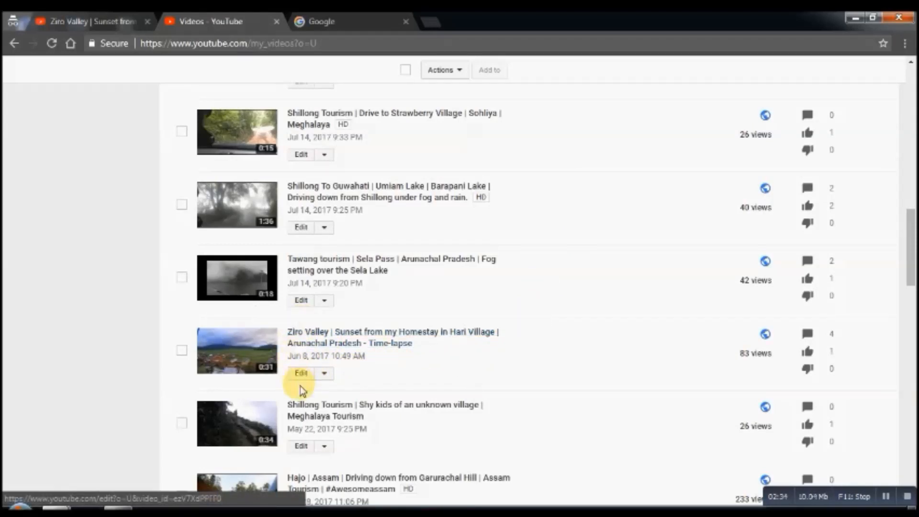
mouse_move(302, 379)
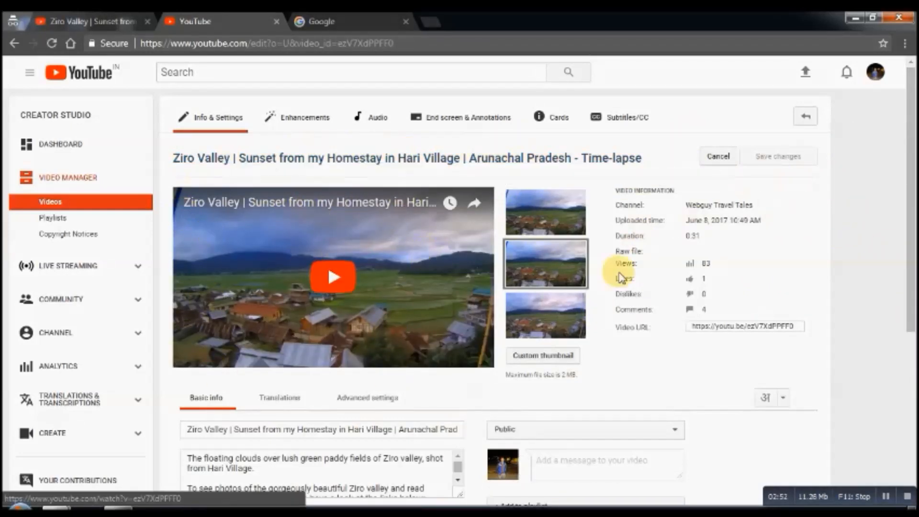
mouse_move(855, 199)
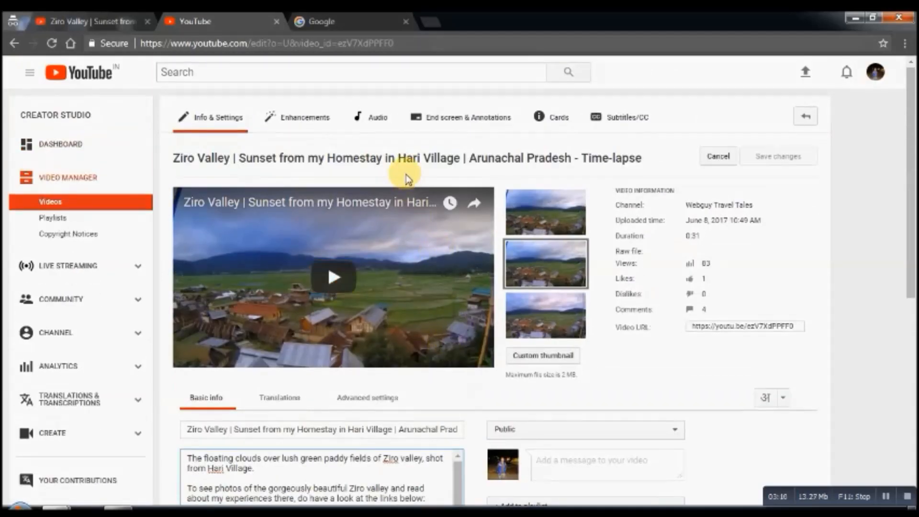
mouse_move(258, 207)
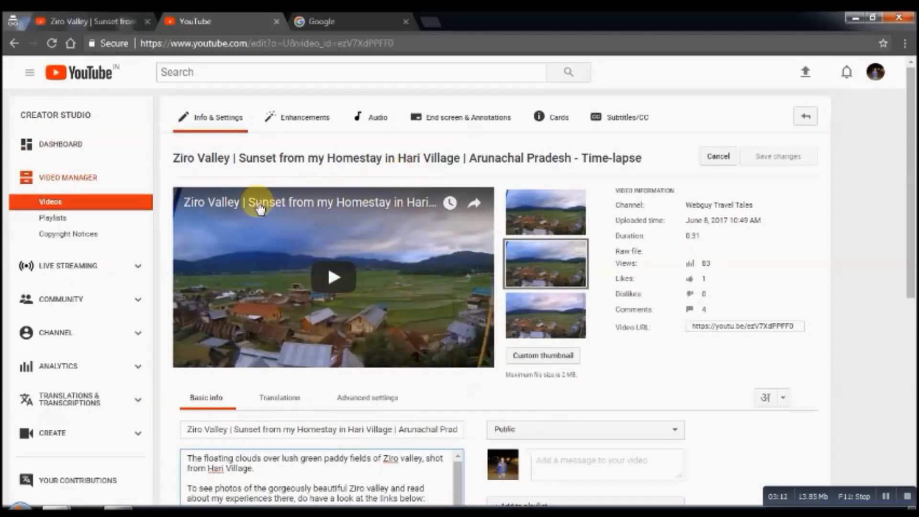
mouse_move(373, 121)
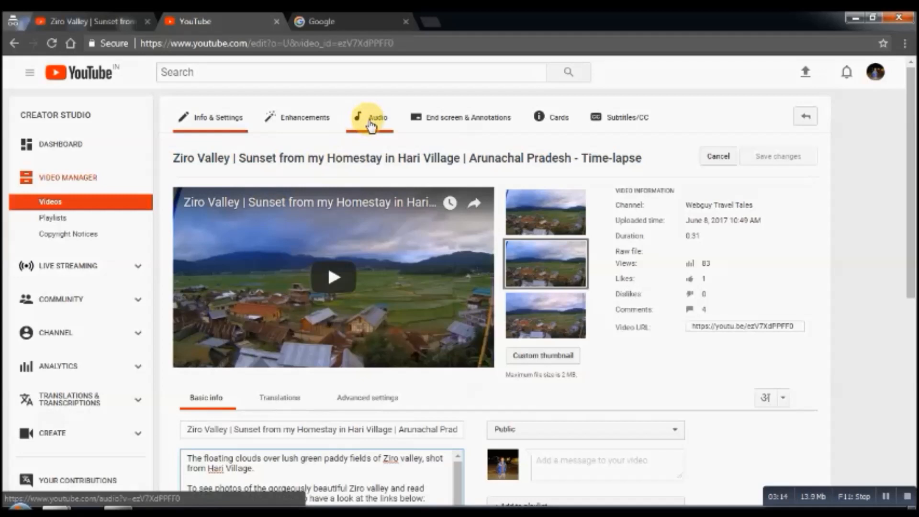
Open the Ziro Valley video's Audio tab and scroll the featured tracks list.
click(374, 118)
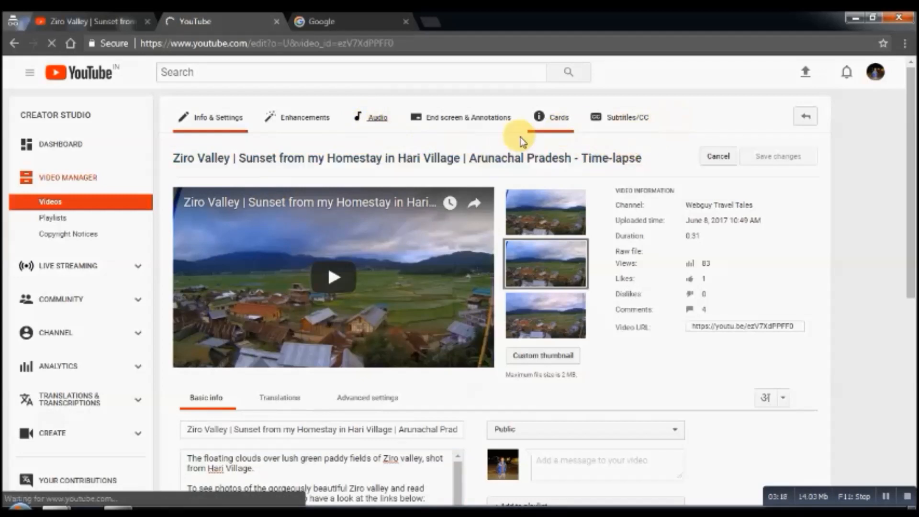
click(378, 117)
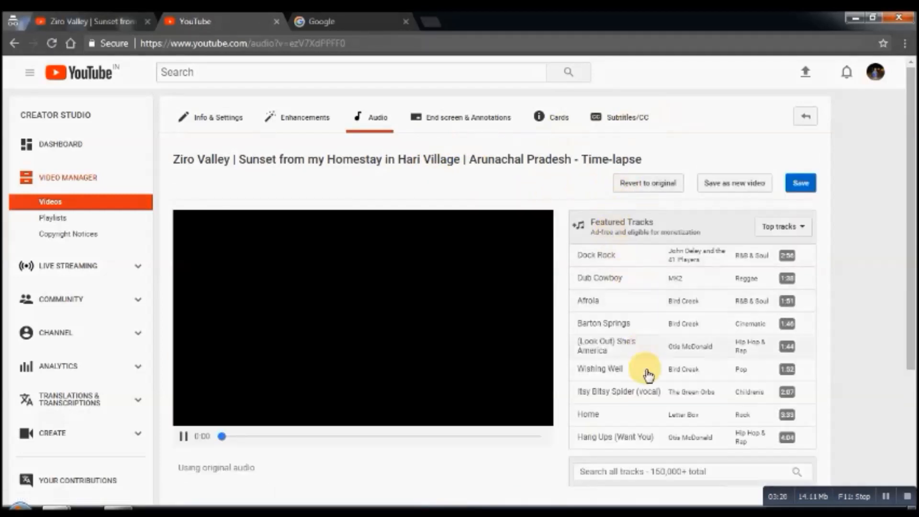
mouse_move(762, 348)
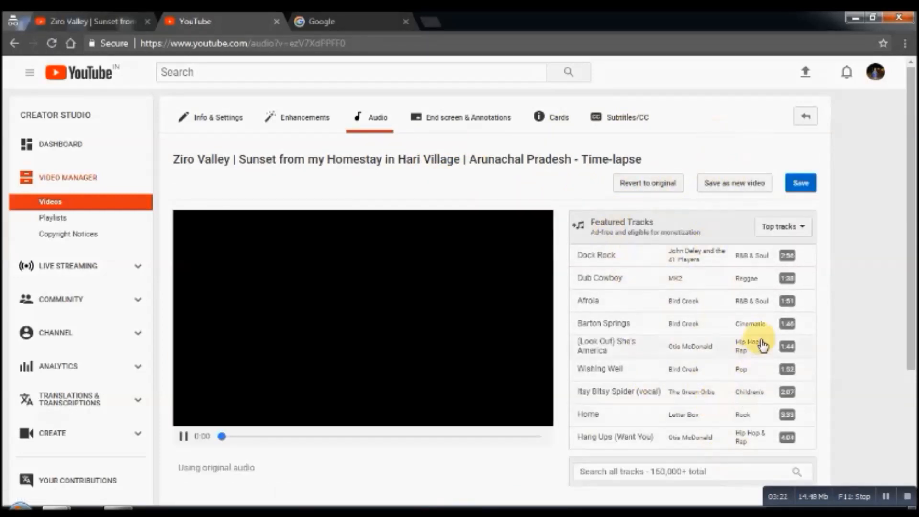
mouse_move(785, 230)
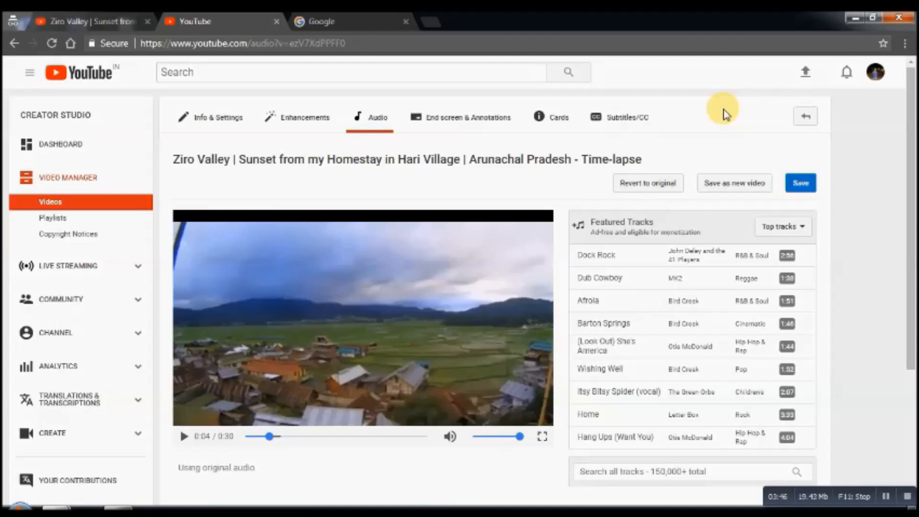
mouse_move(713, 135)
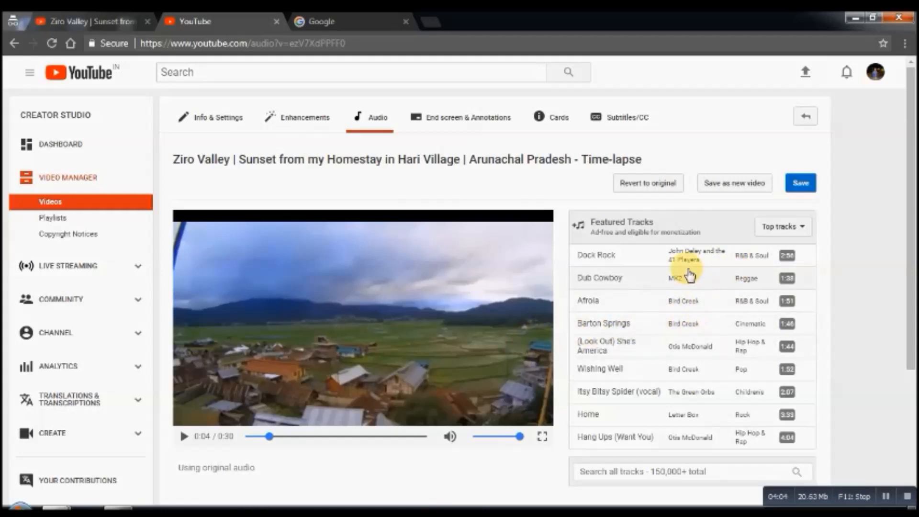
scroll(down, 3)
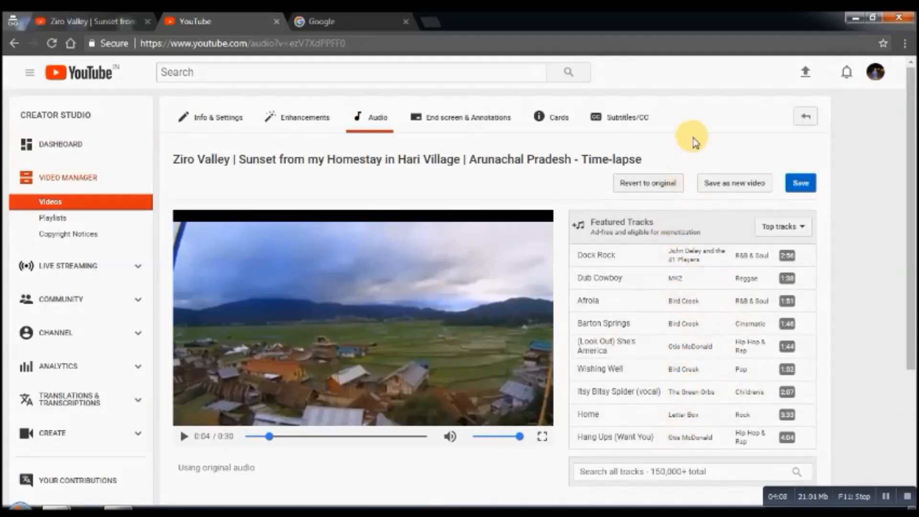
Filter the featured tracks to the Ambient genre and scroll the results.
click(782, 227)
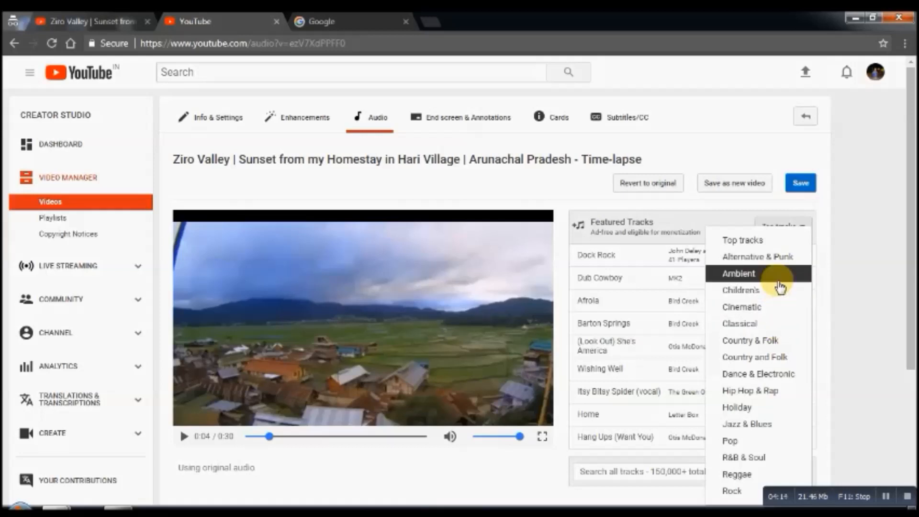
click(738, 274)
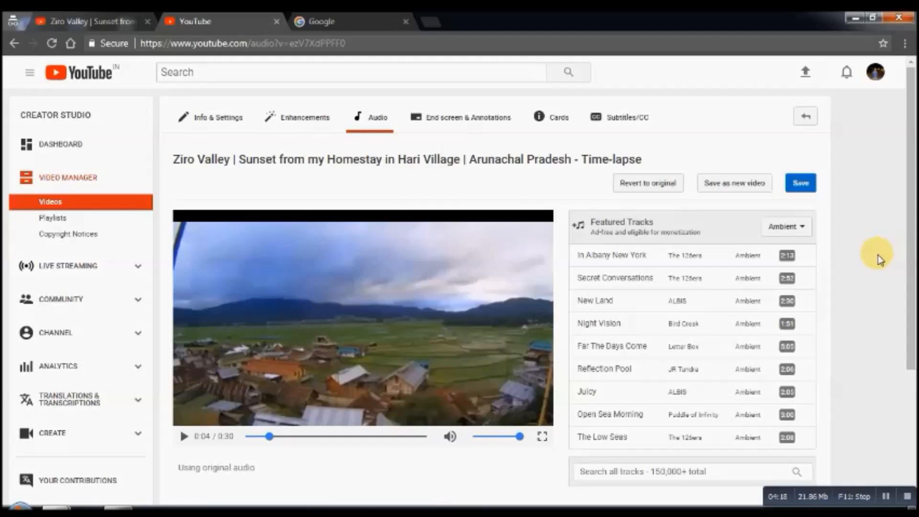
scroll(down, 3)
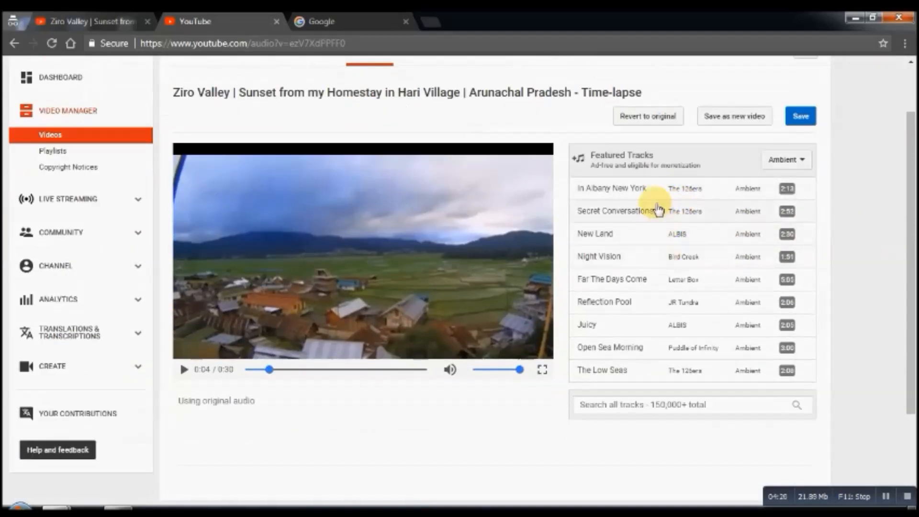
mouse_move(647, 291)
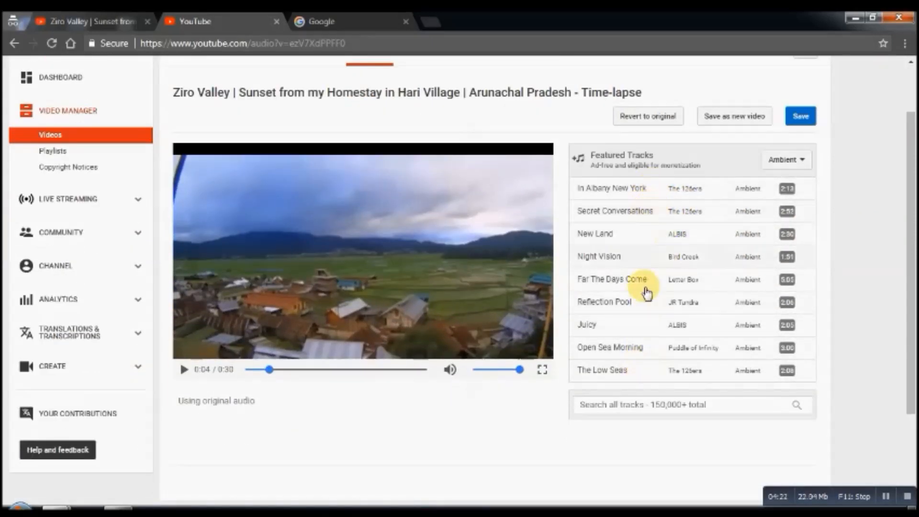
mouse_move(162, 385)
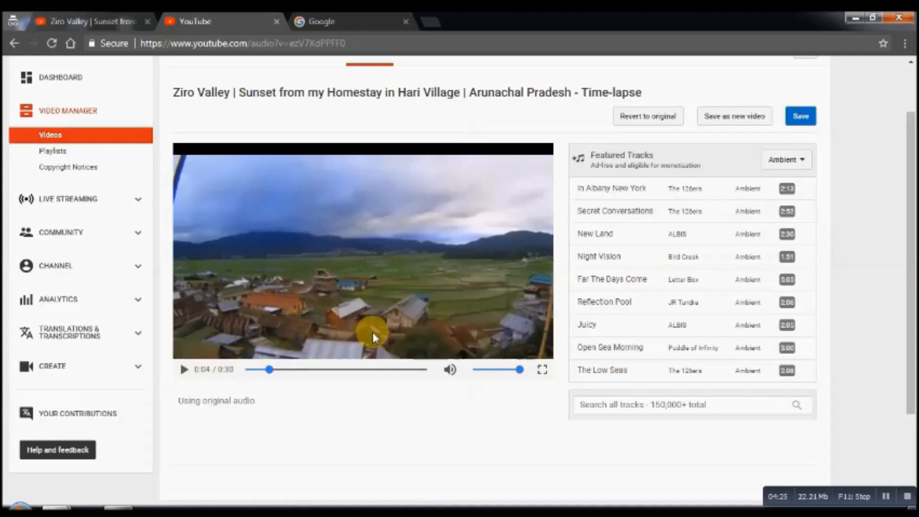
mouse_move(827, 254)
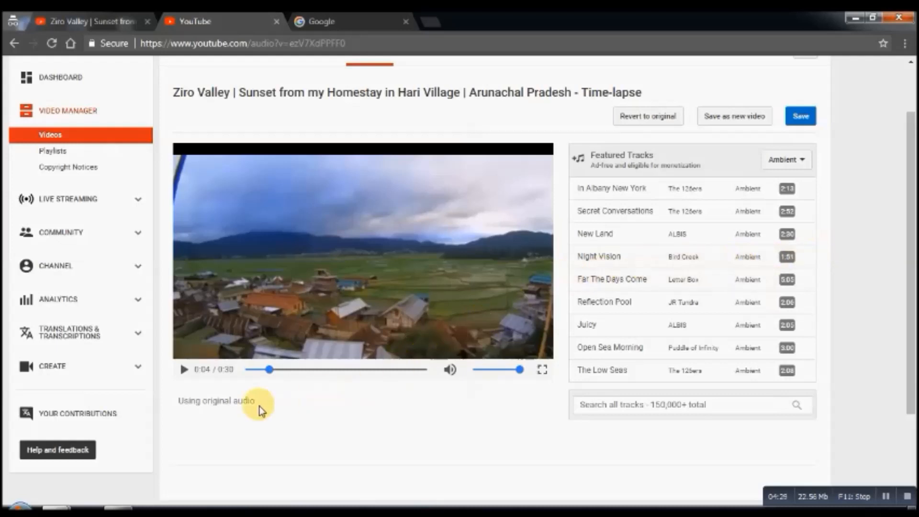
mouse_move(223, 374)
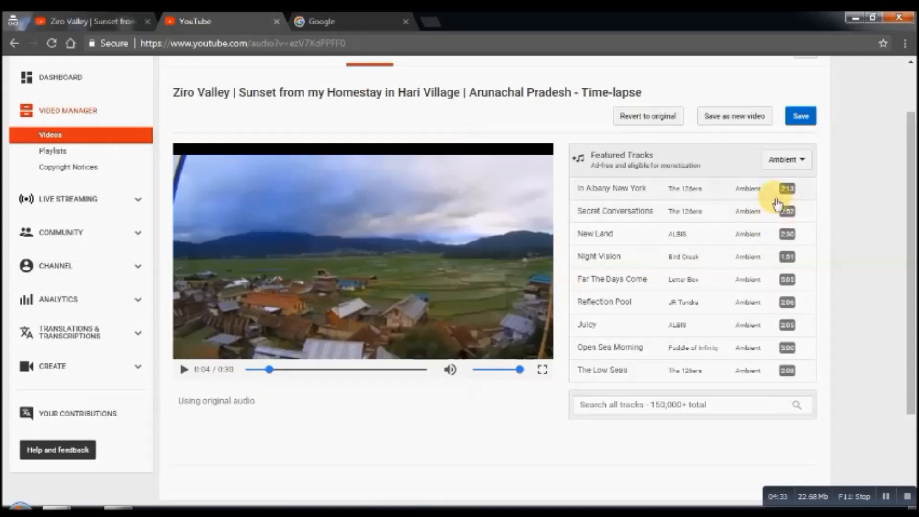
mouse_move(738, 376)
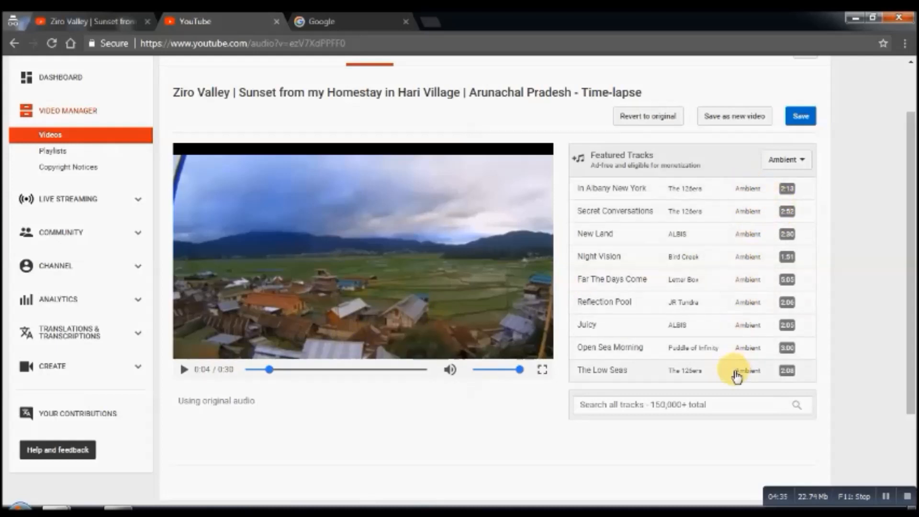
mouse_move(869, 206)
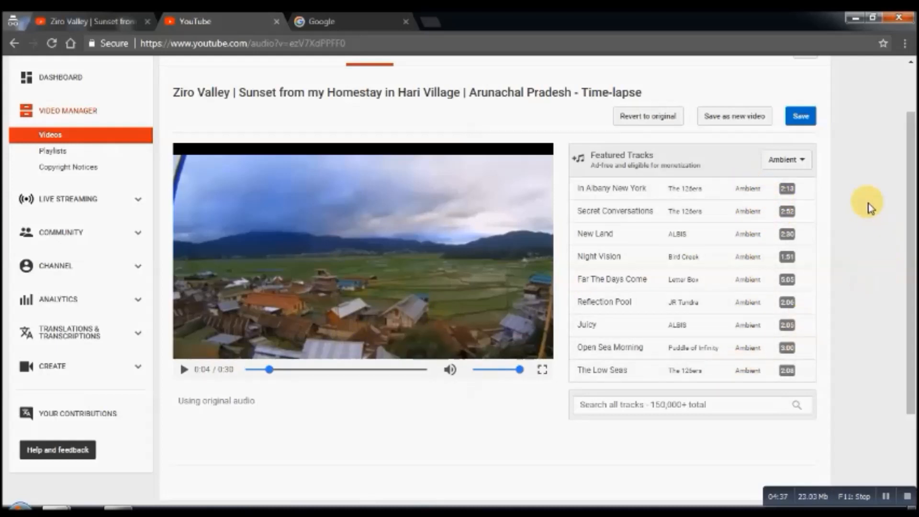
mouse_move(869, 207)
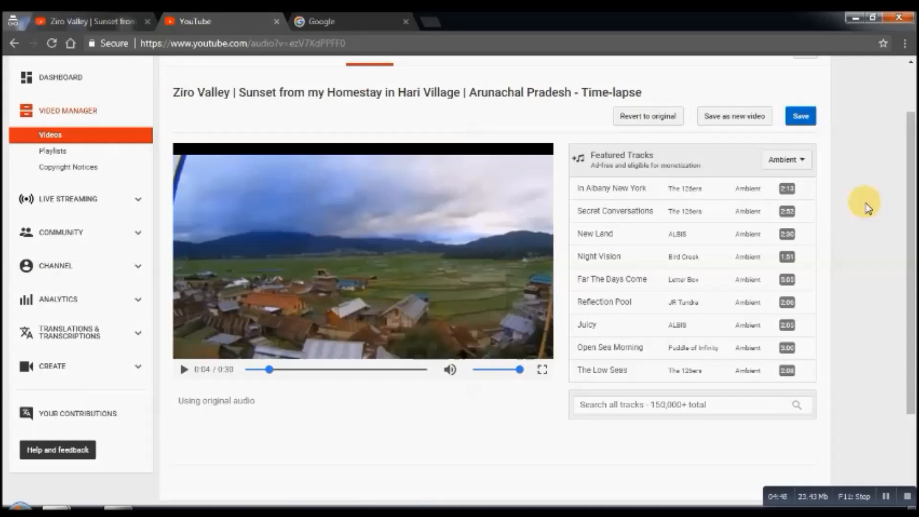
mouse_move(747, 286)
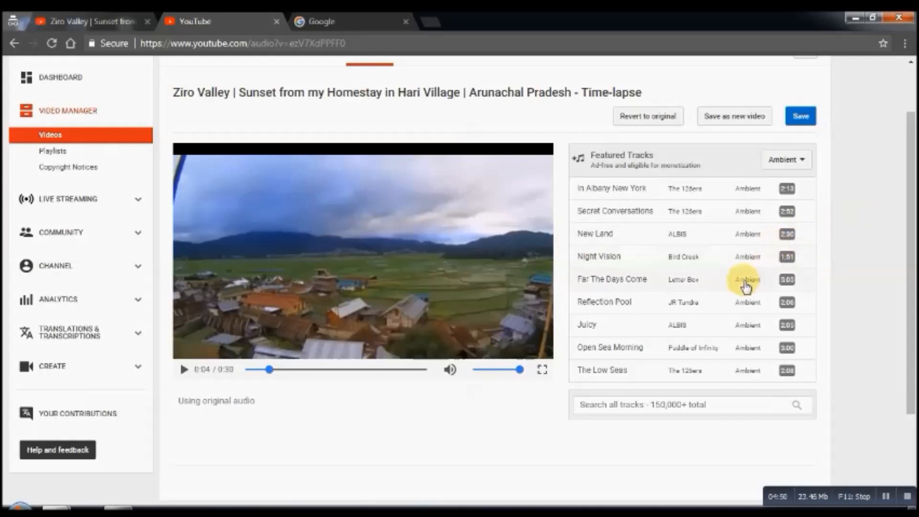
mouse_move(656, 260)
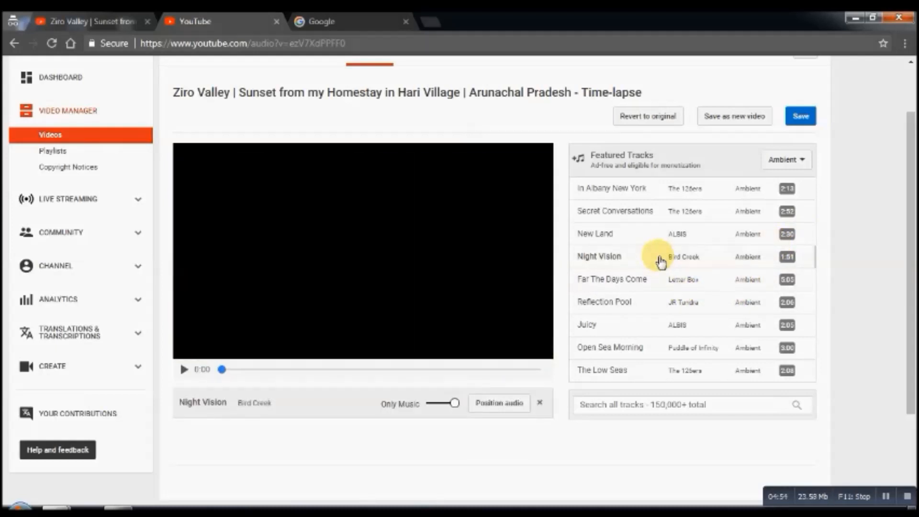
Preview the video, switch the music to New Land by ALBIS, and save.
click(185, 370)
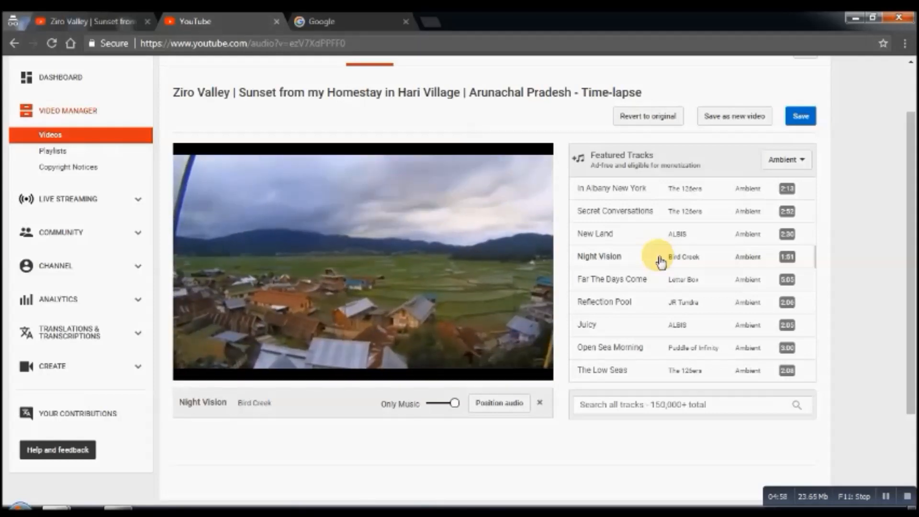
mouse_move(694, 379)
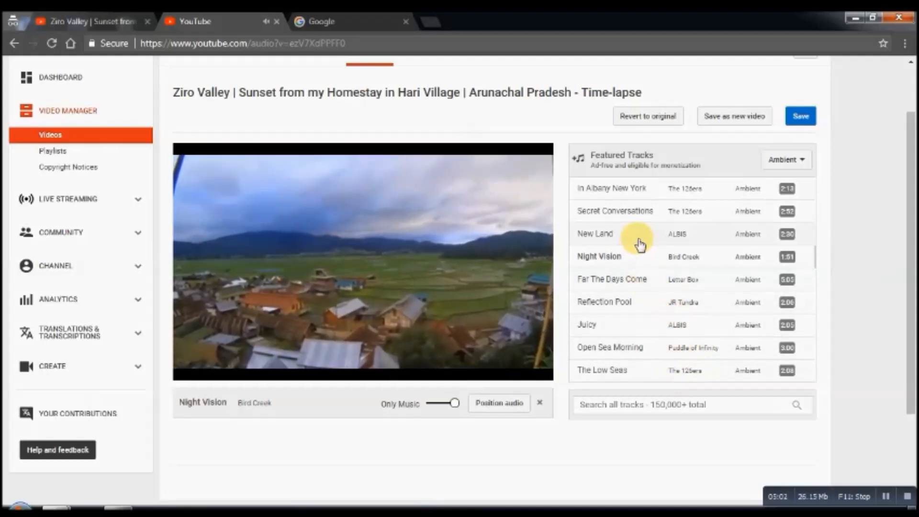
mouse_move(626, 304)
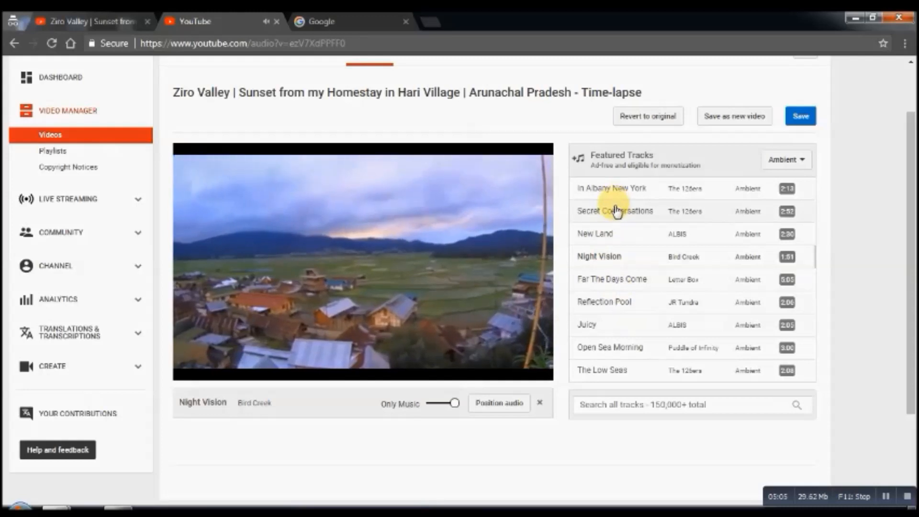
click(605, 234)
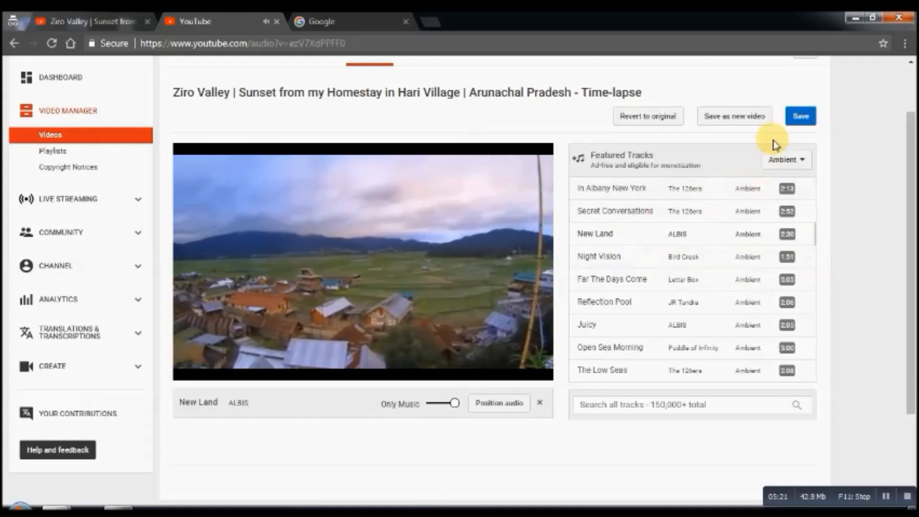
click(799, 117)
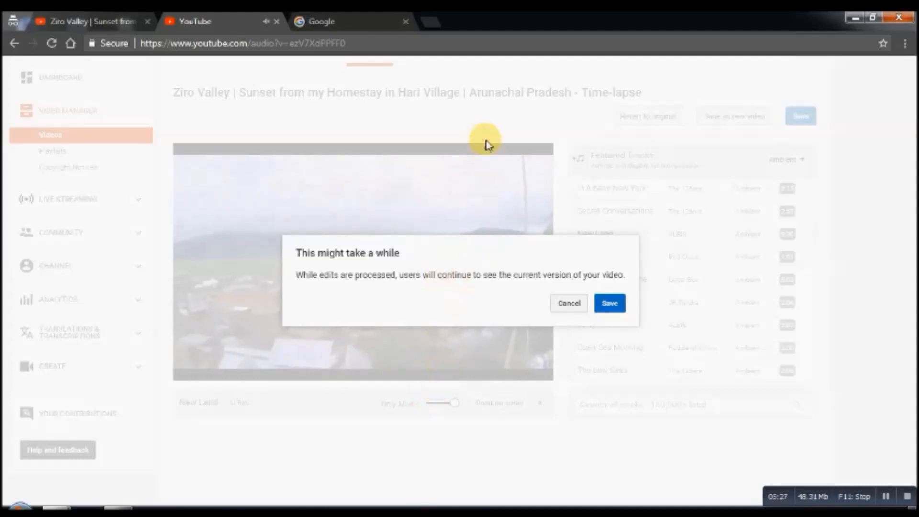
mouse_move(476, 295)
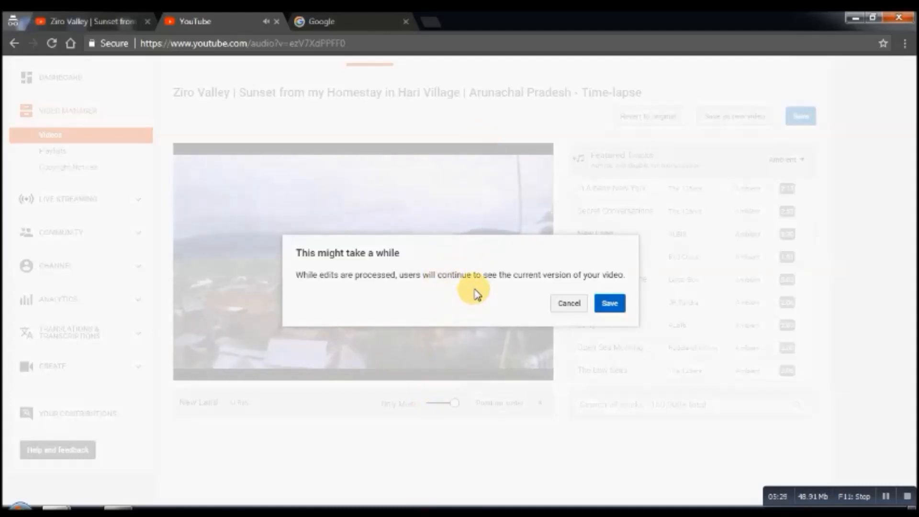
mouse_move(490, 253)
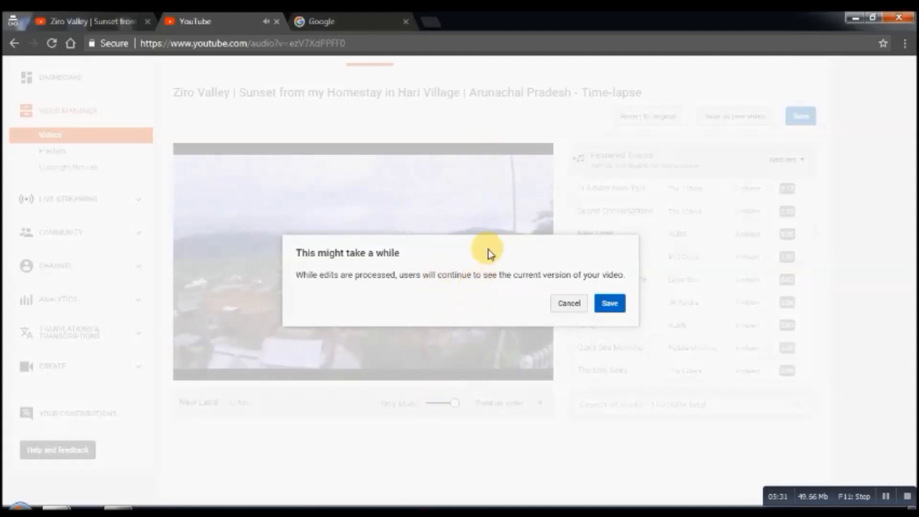
mouse_move(463, 356)
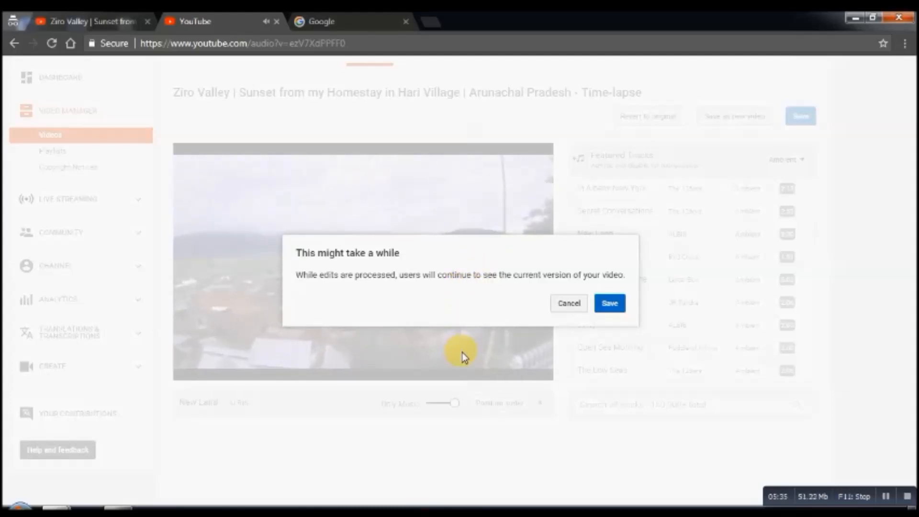
mouse_move(484, 240)
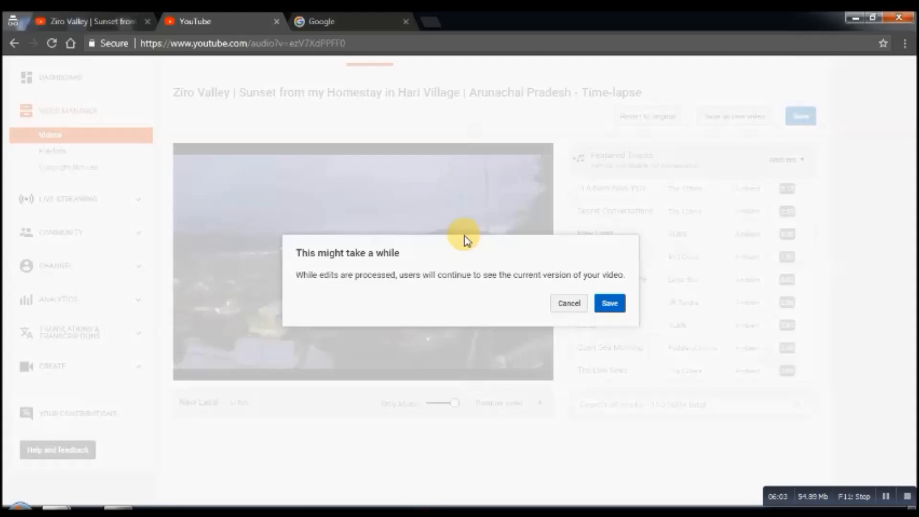
mouse_move(613, 336)
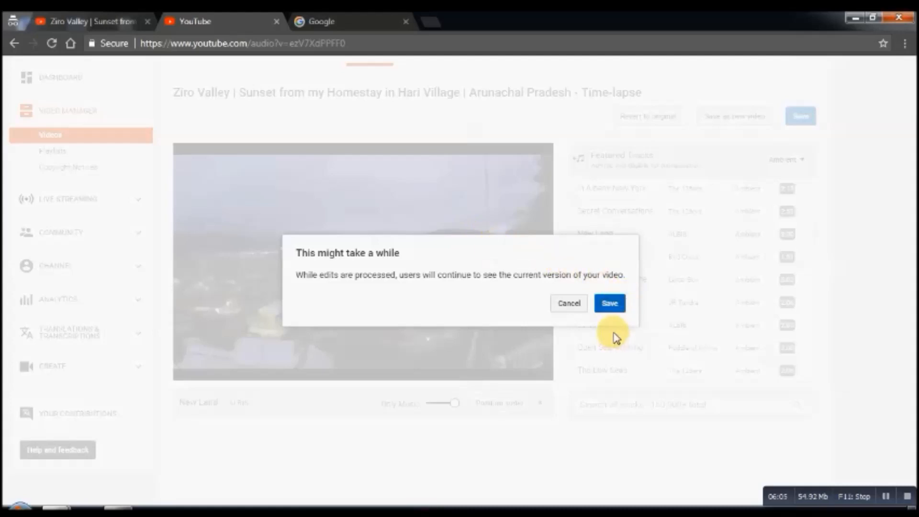
mouse_move(598, 394)
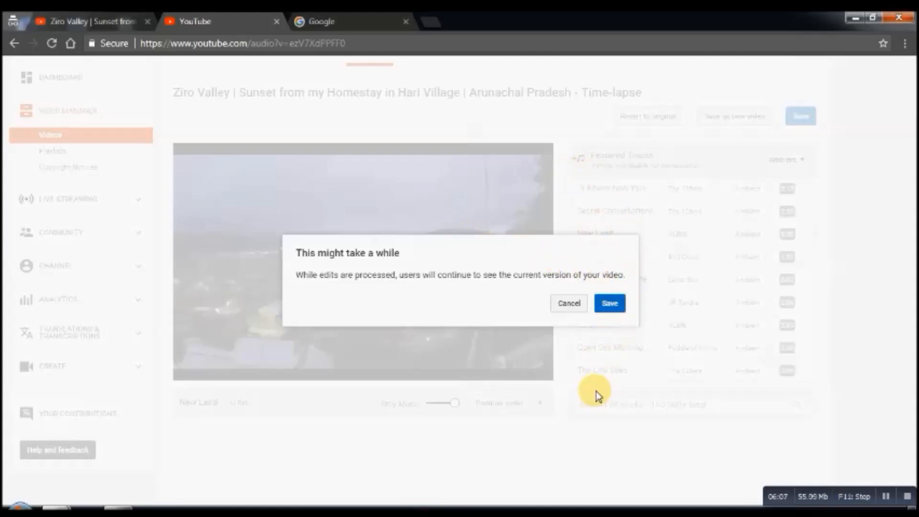
mouse_move(607, 333)
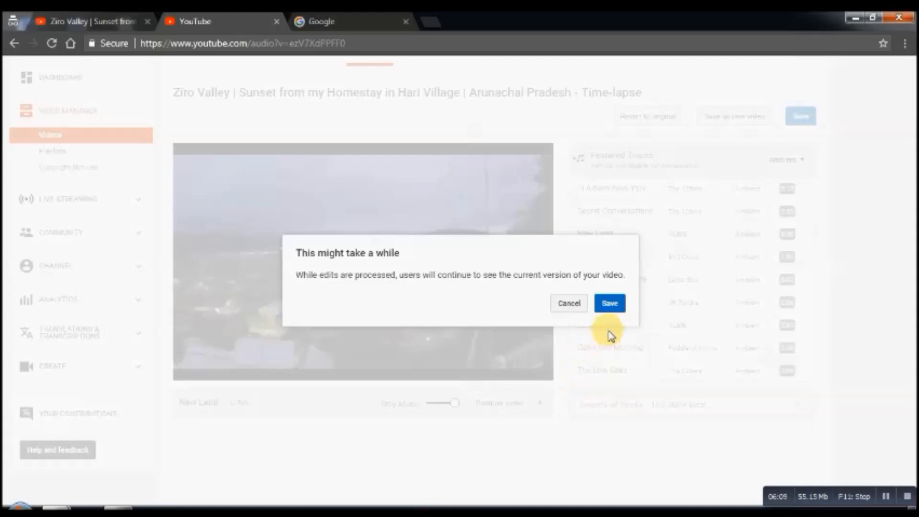
Dismiss the 'This might take a while' processing warning.
click(610, 303)
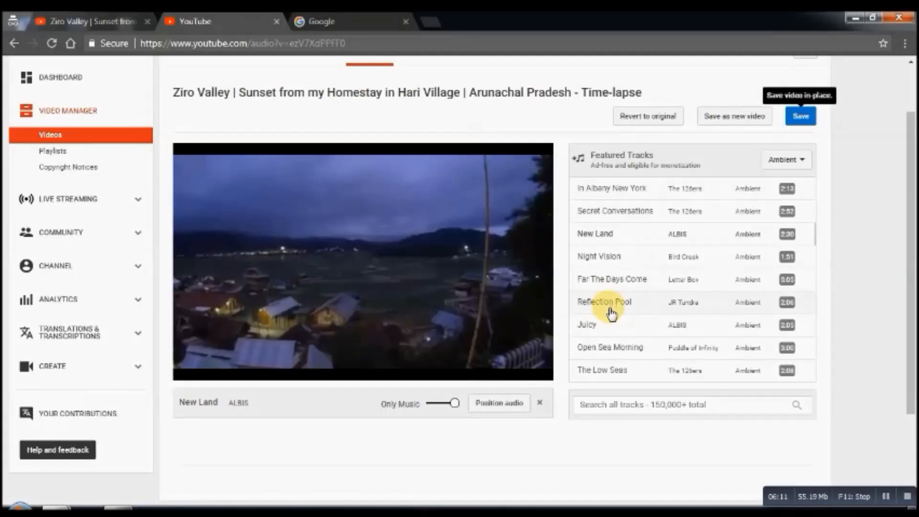
Save the video in place with the New Land audio, returning to Video Manager.
click(800, 117)
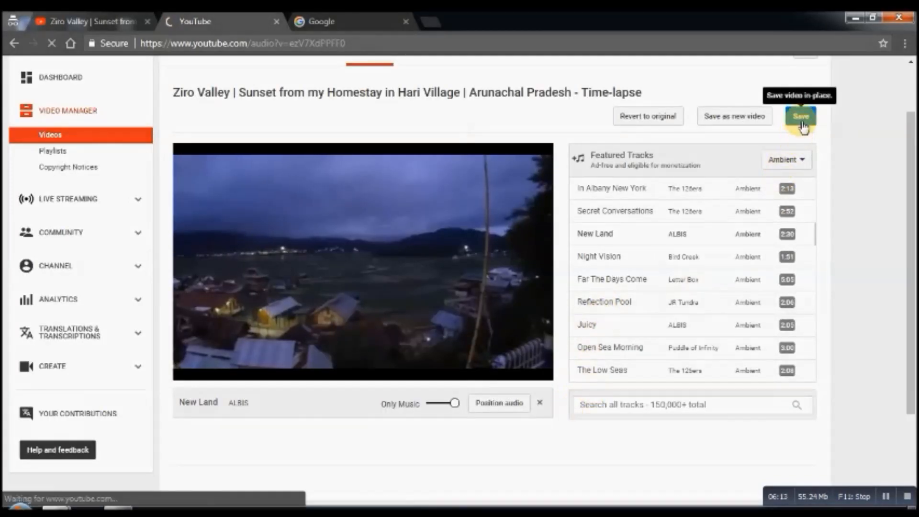
click(801, 116)
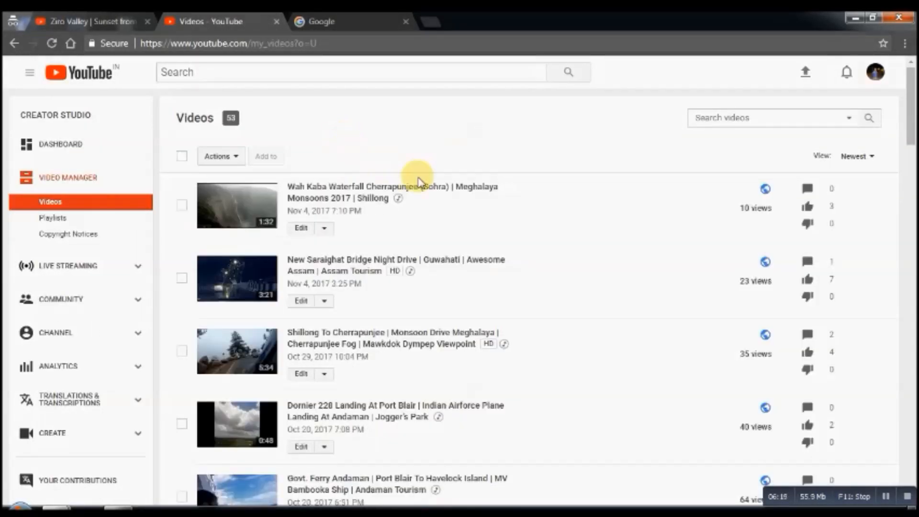
scroll(down, 3)
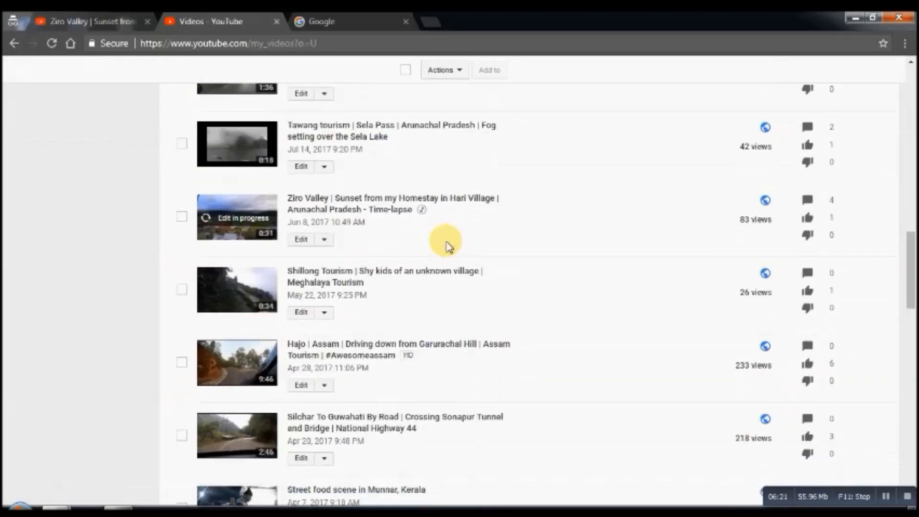
scroll(down, 3)
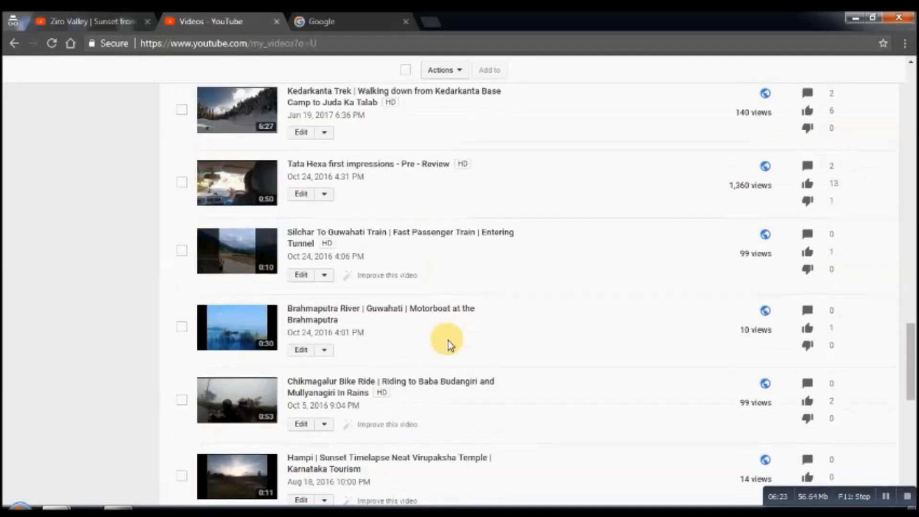
scroll(down, 3)
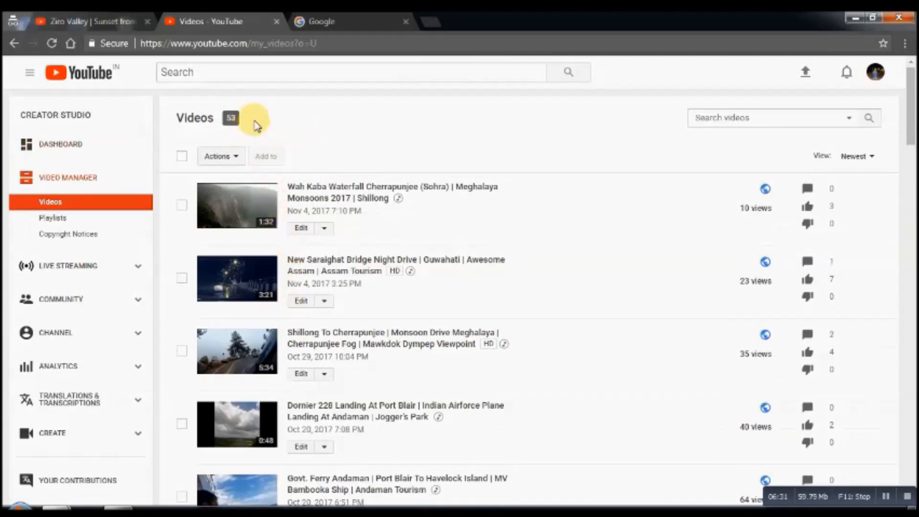
scroll(down, 3)
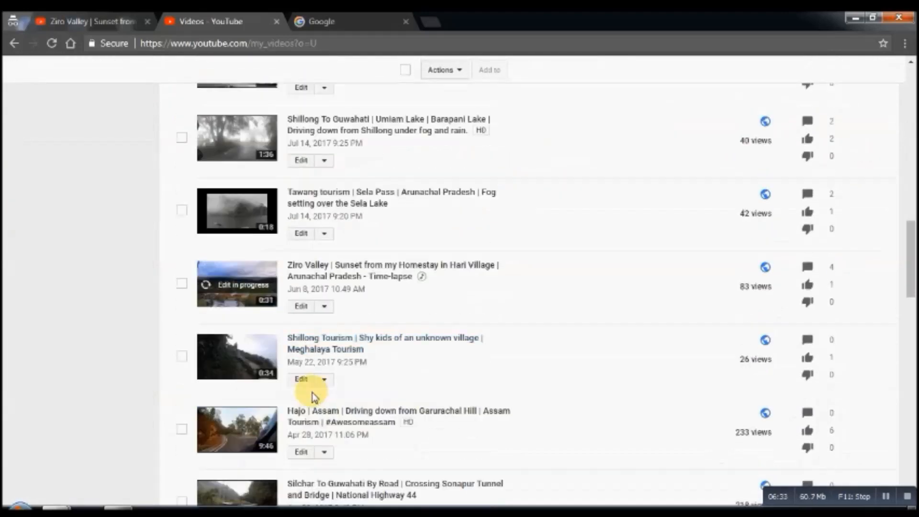
scroll(down, 3)
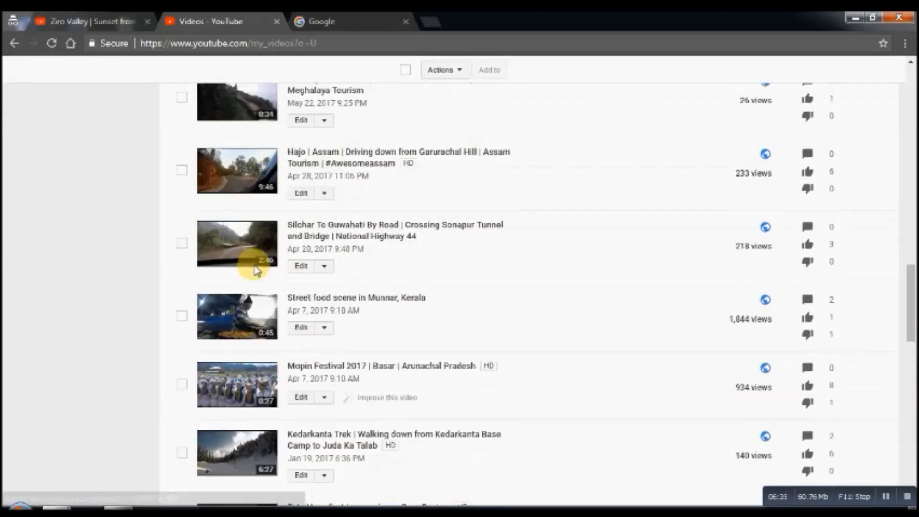
scroll(up, 3)
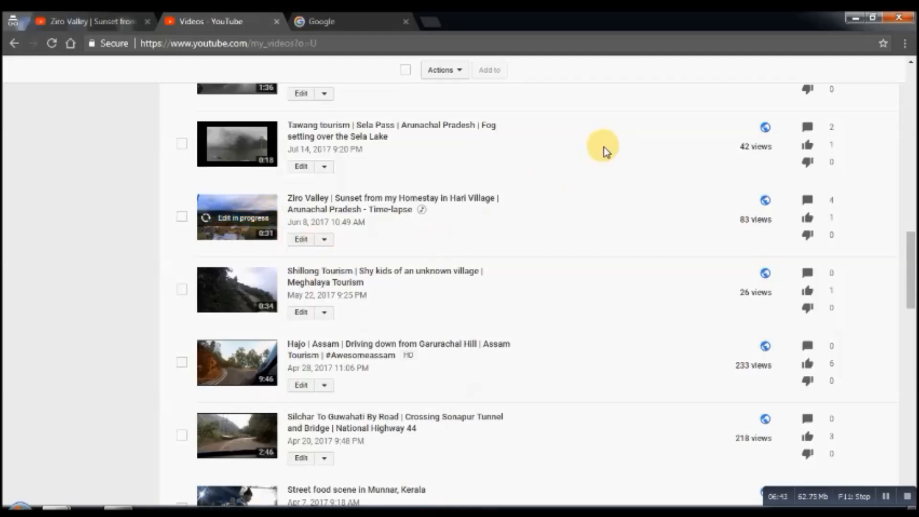
mouse_move(598, 197)
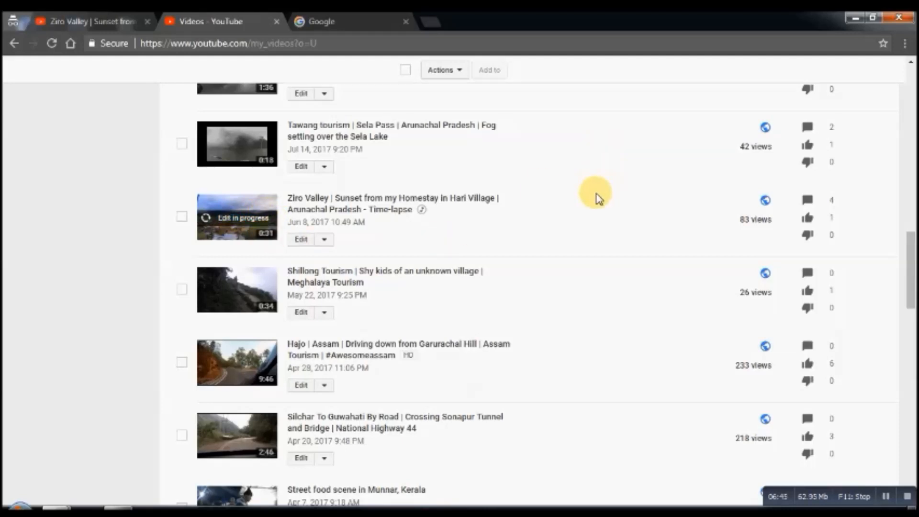
mouse_move(511, 205)
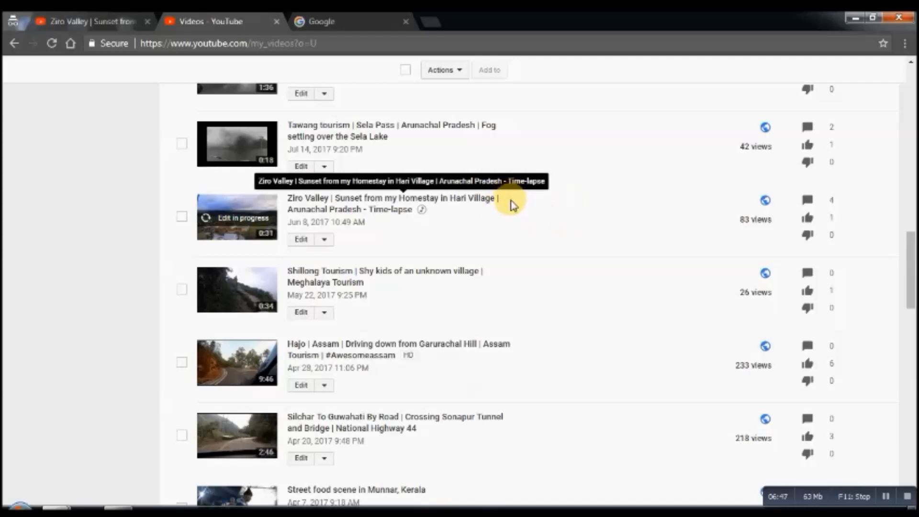
mouse_move(556, 170)
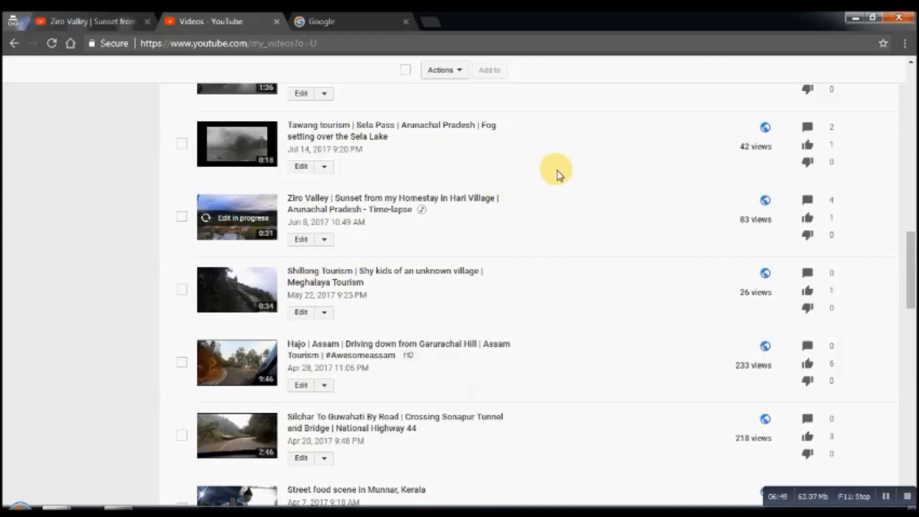
mouse_move(554, 174)
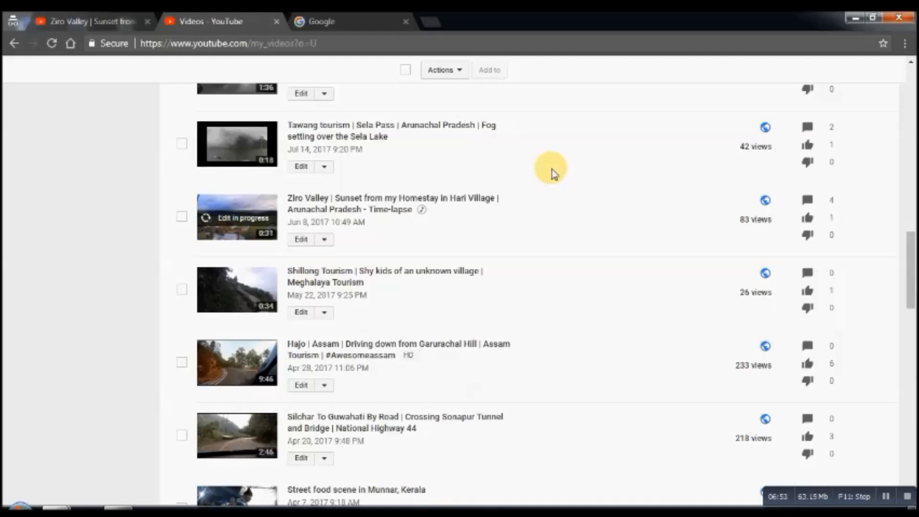
Reload the Video Manager page and scroll back down to the Ziro Valley video.
right_click(550, 170)
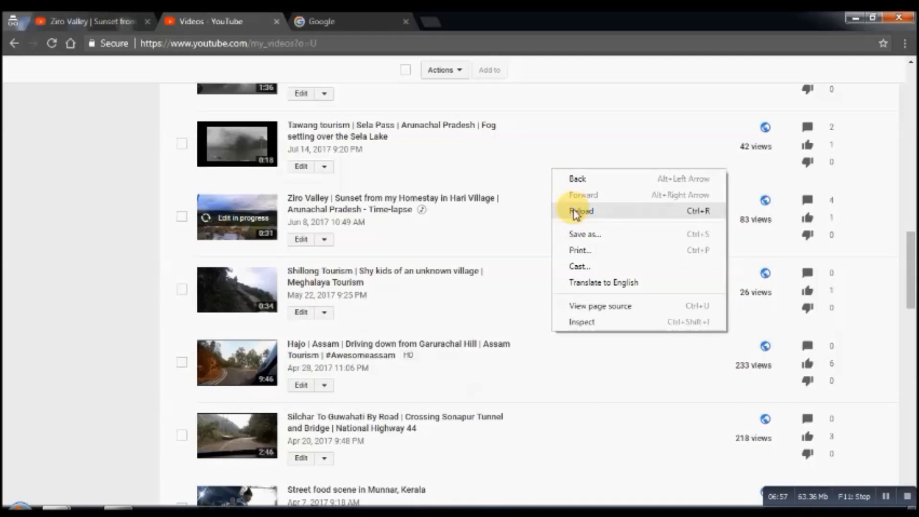
click(580, 211)
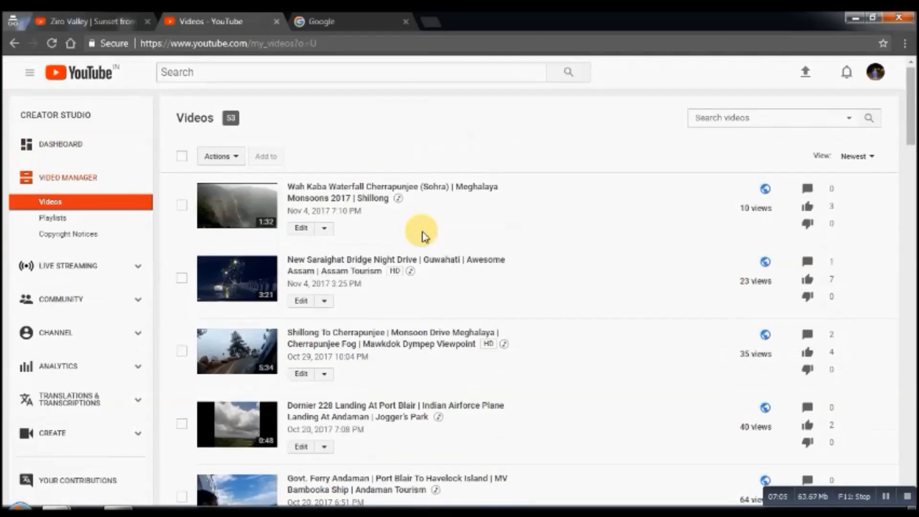
scroll(down, 3)
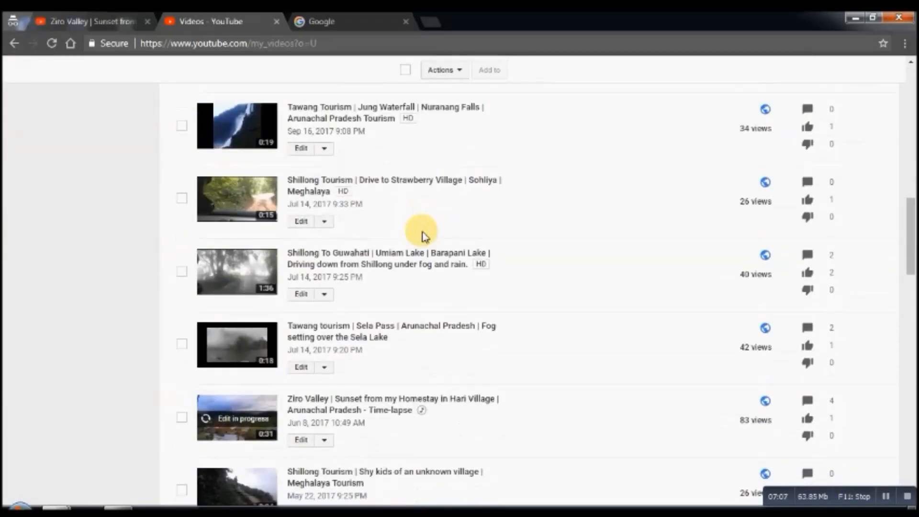
scroll(down, 3)
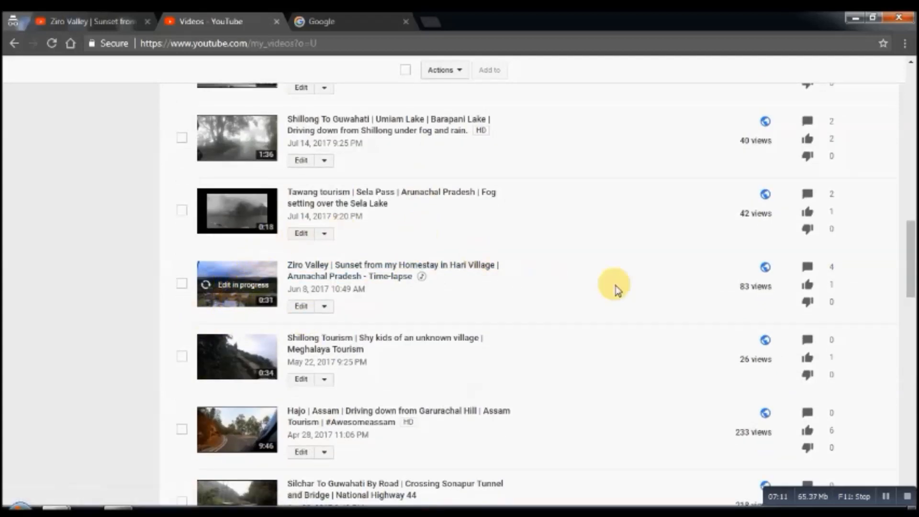
mouse_move(554, 230)
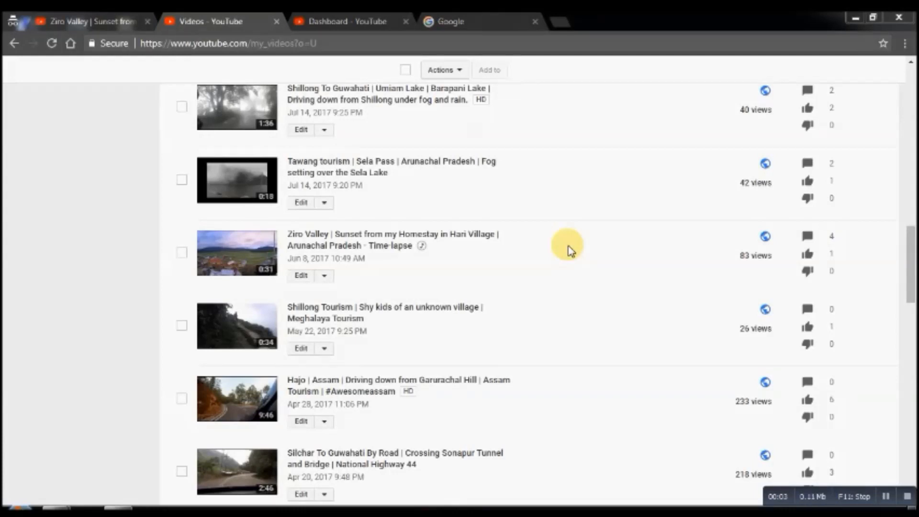
mouse_move(305, 260)
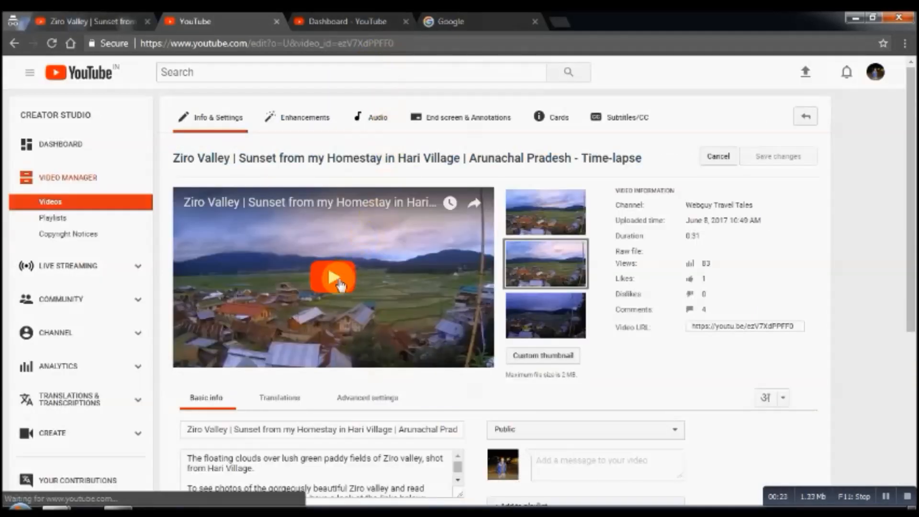
Play the Ziro Valley preview, then go to its Audio tab.
click(332, 282)
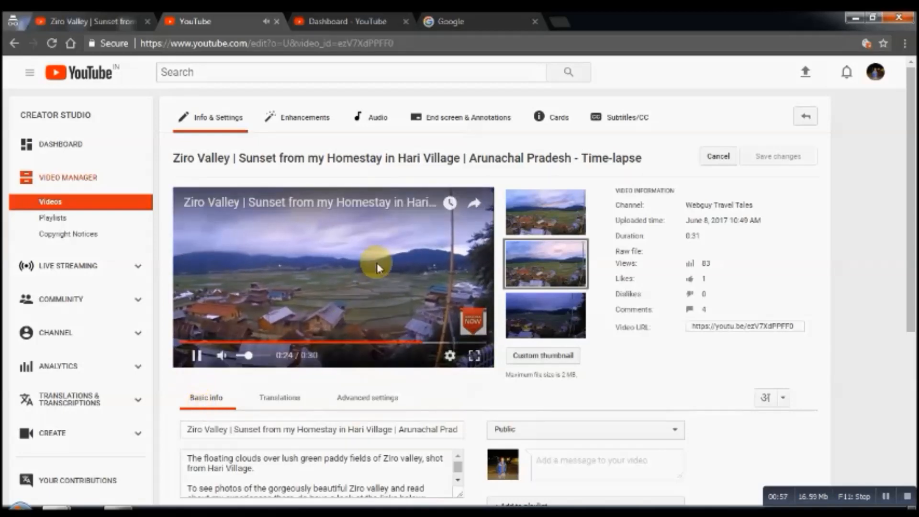
click(375, 117)
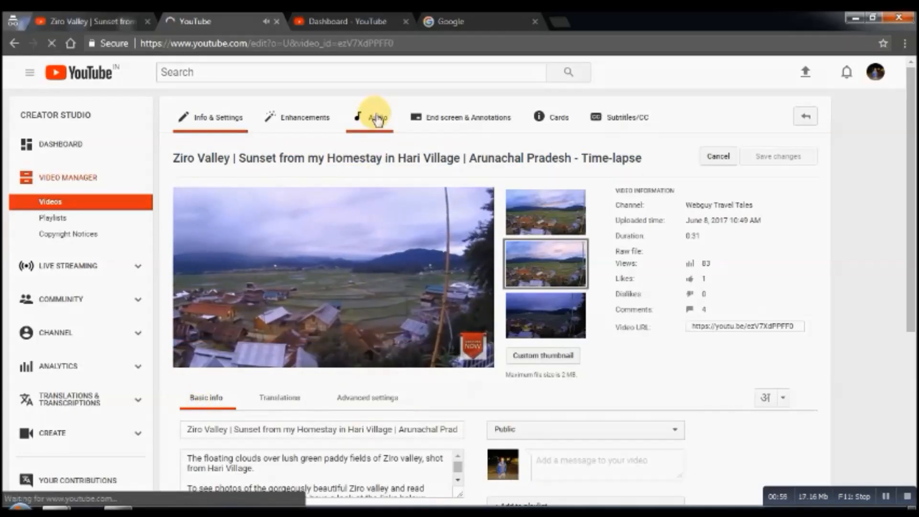
Load the Audio tab and confirm New Land by ALBIS is attached.
click(377, 117)
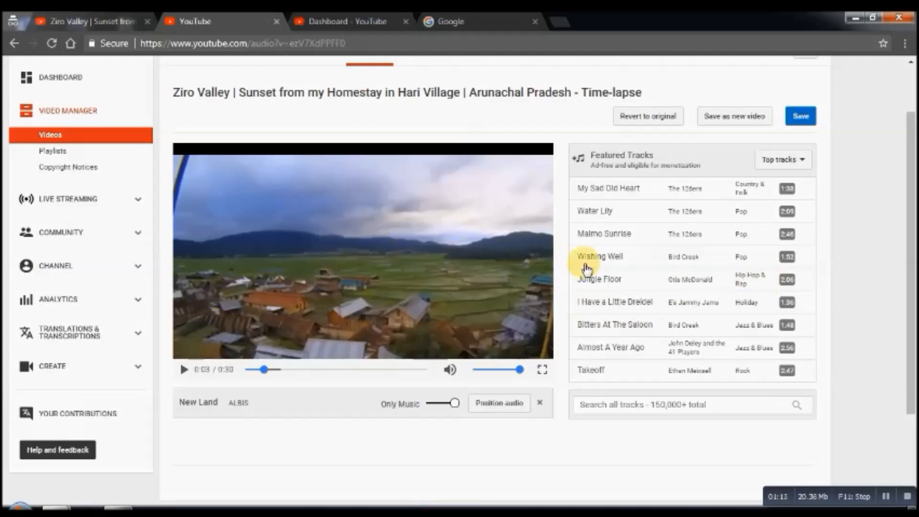
mouse_move(340, 245)
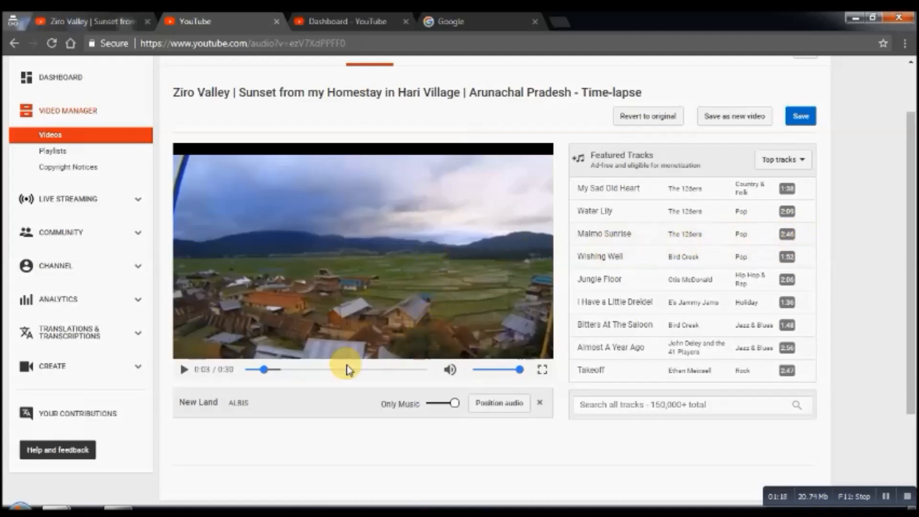
mouse_move(329, 294)
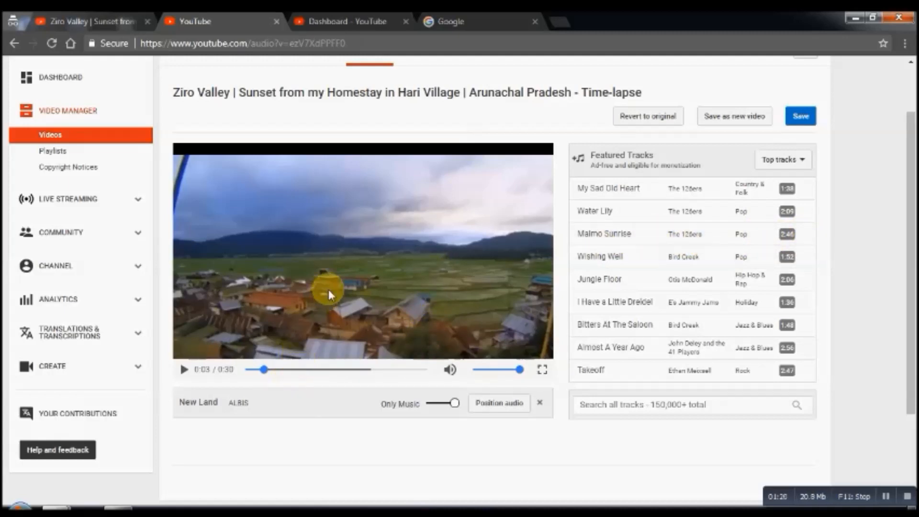
mouse_move(364, 258)
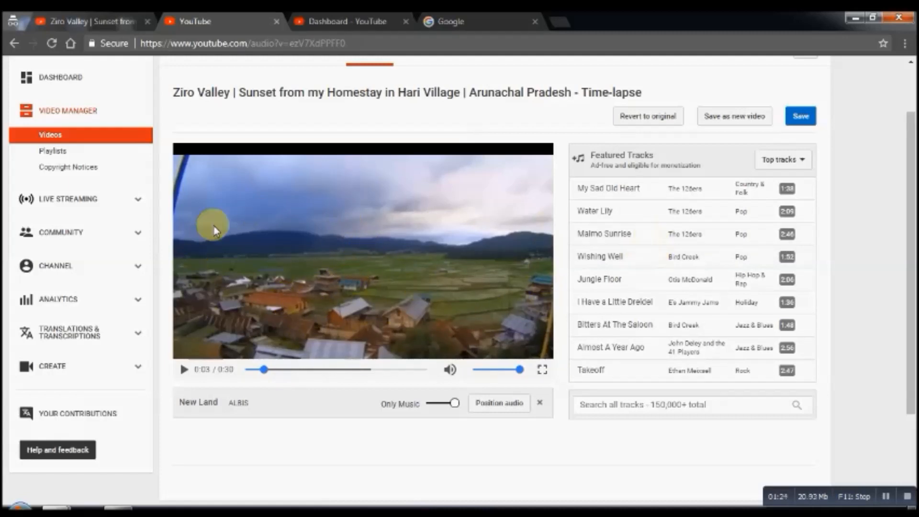
mouse_move(50, 225)
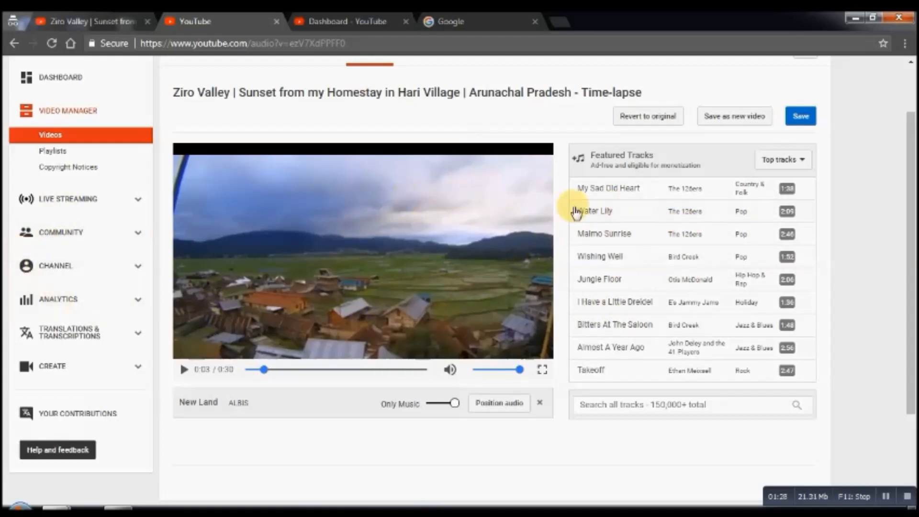
mouse_move(645, 174)
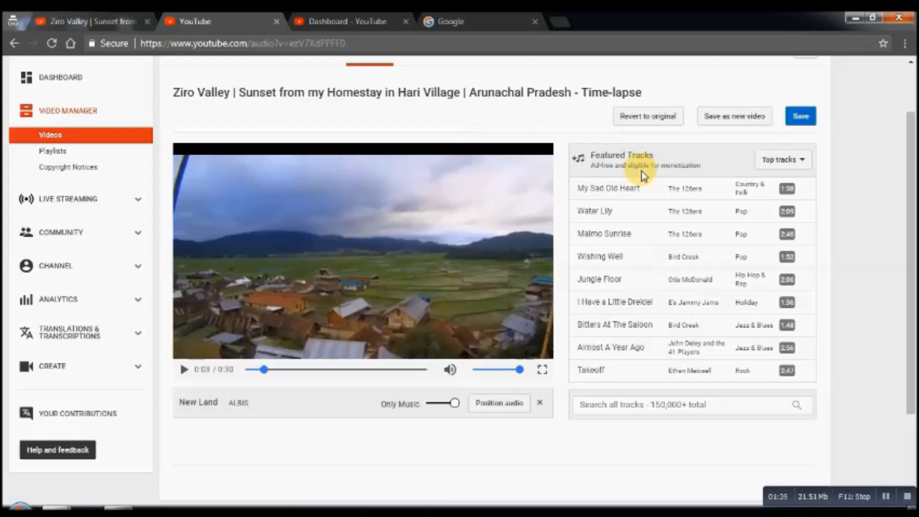
mouse_move(644, 448)
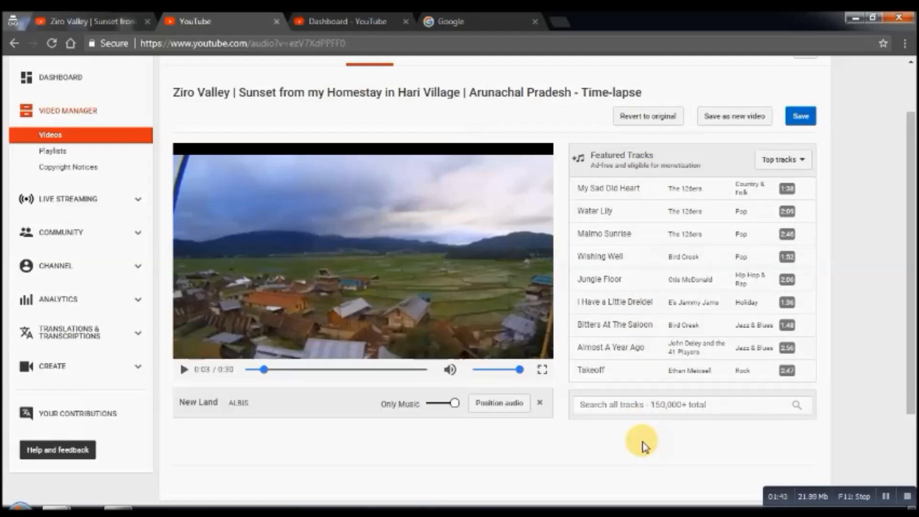
mouse_move(639, 460)
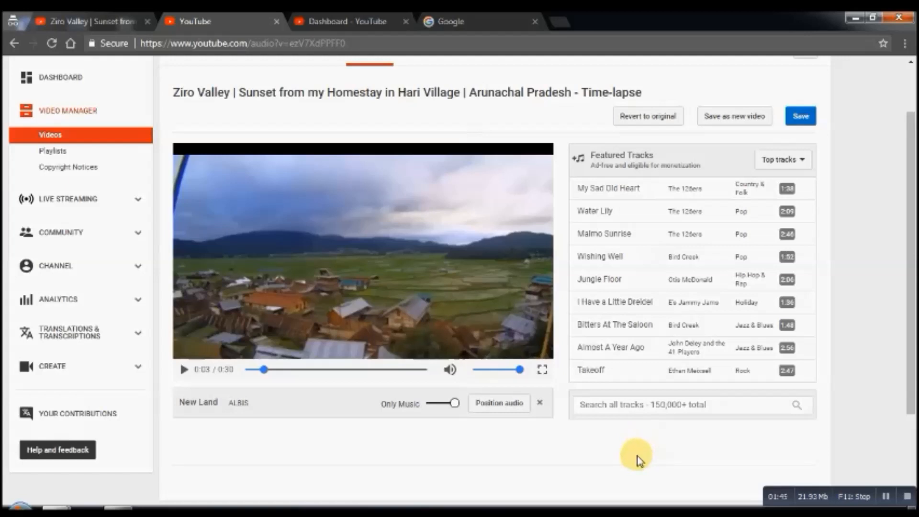